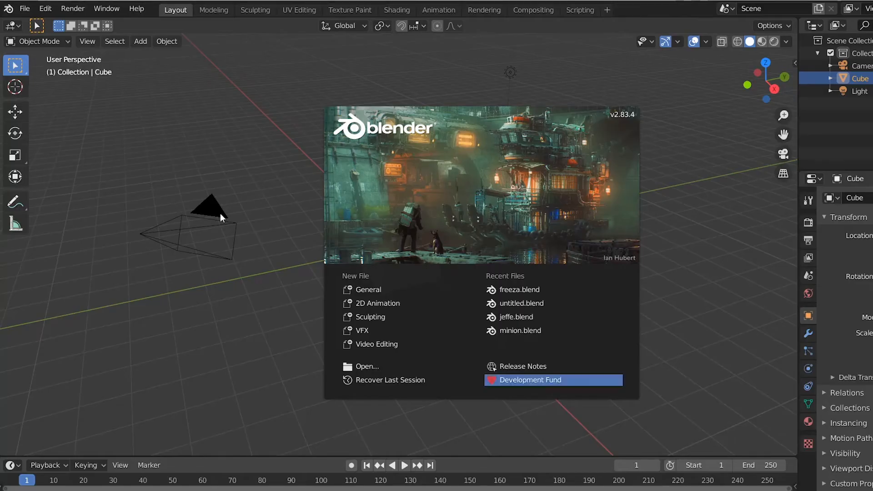
Dismiss the Blender splash screen to reveal the default scene
{"action": "left_click", "coordinate": [296, 236]}
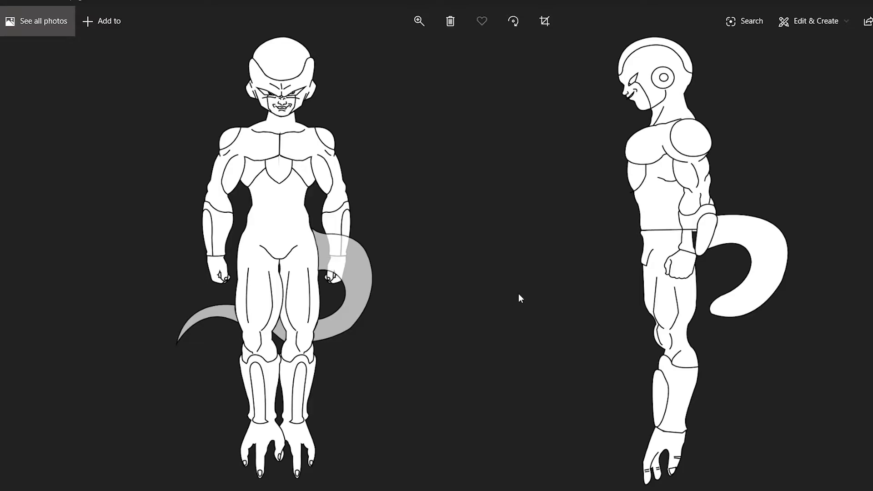
{"action": "mouse_move", "coordinate": [516, 297]}
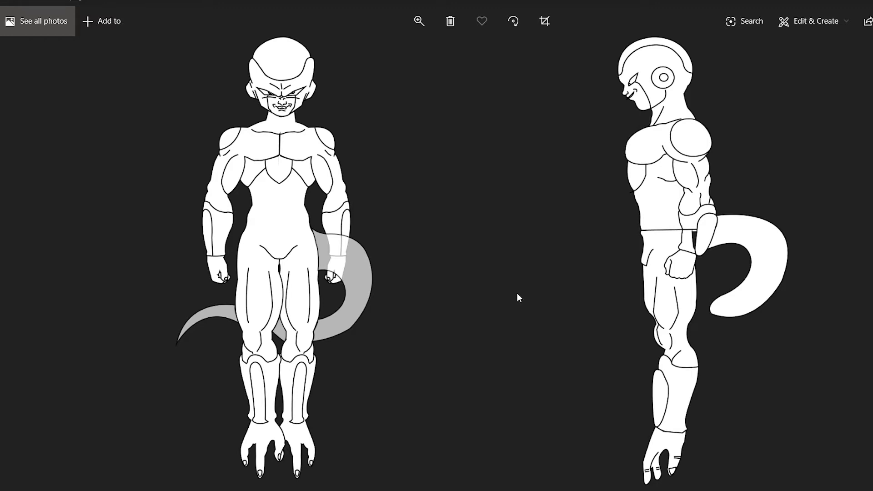
{"action": "mouse_move", "coordinate": [516, 297]}
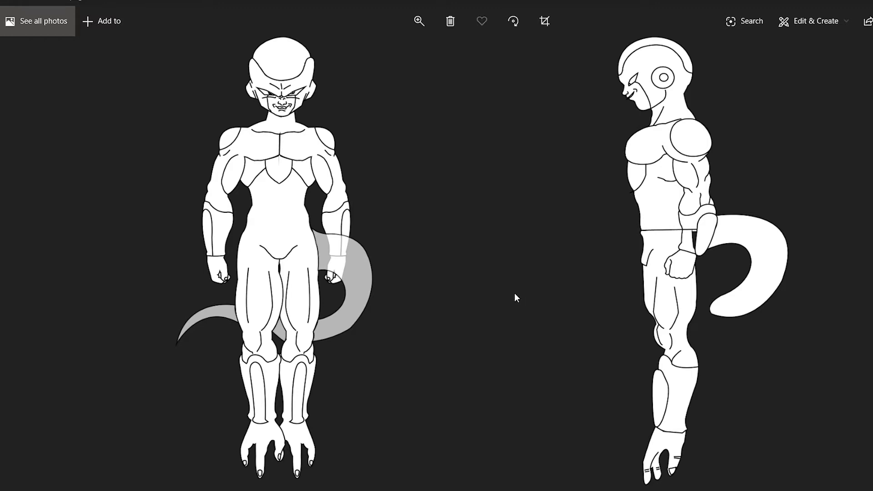
{"action": "mouse_move", "coordinate": [519, 298]}
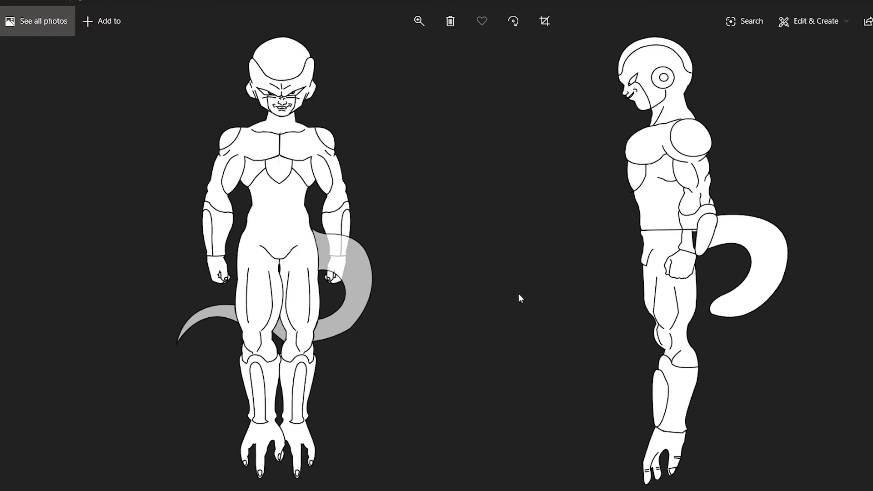
{"action": "mouse_move", "coordinate": [516, 298]}
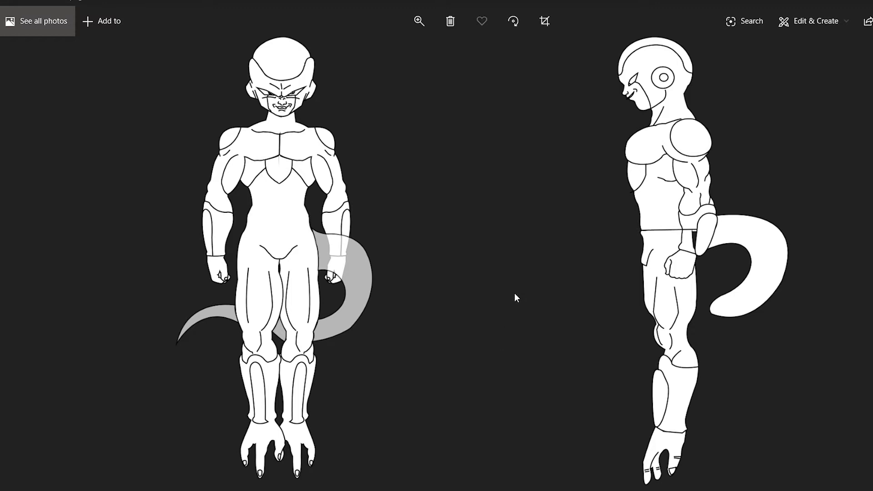
{"action": "mouse_move", "coordinate": [519, 298]}
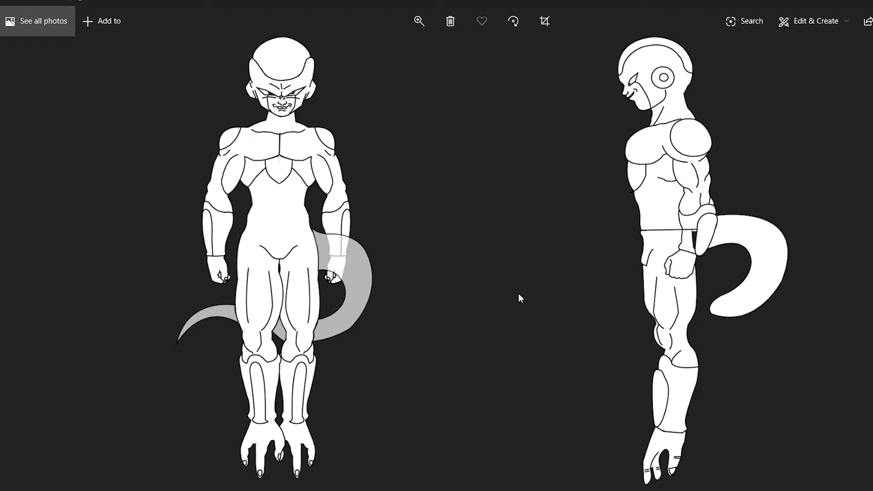
{"action": "mouse_move", "coordinate": [516, 297]}
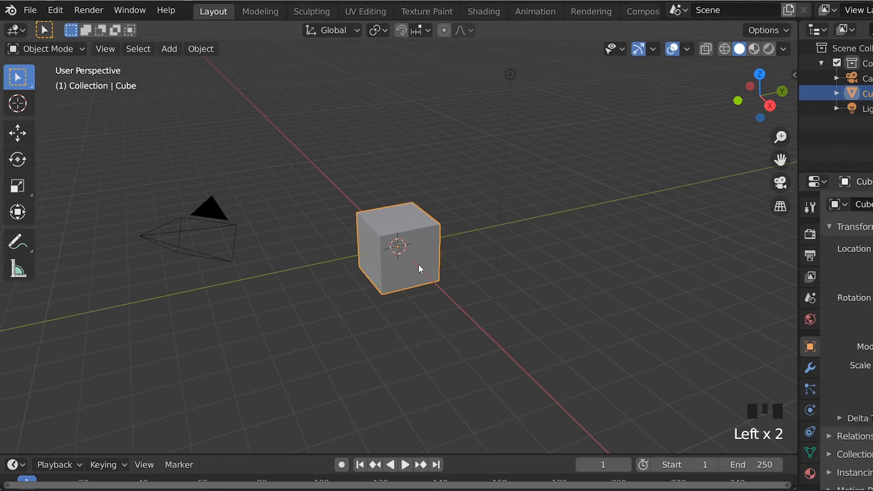
Delete the default cube and reset the imported frezafront reference image to the origin
{"action": "left_click", "coordinate": [810, 298]}
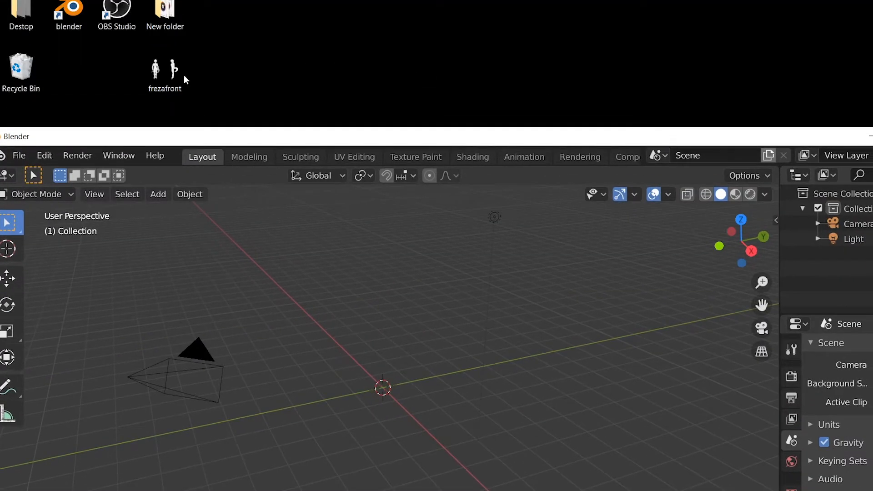
{"action": "mouse_move", "coordinate": [407, 383]}
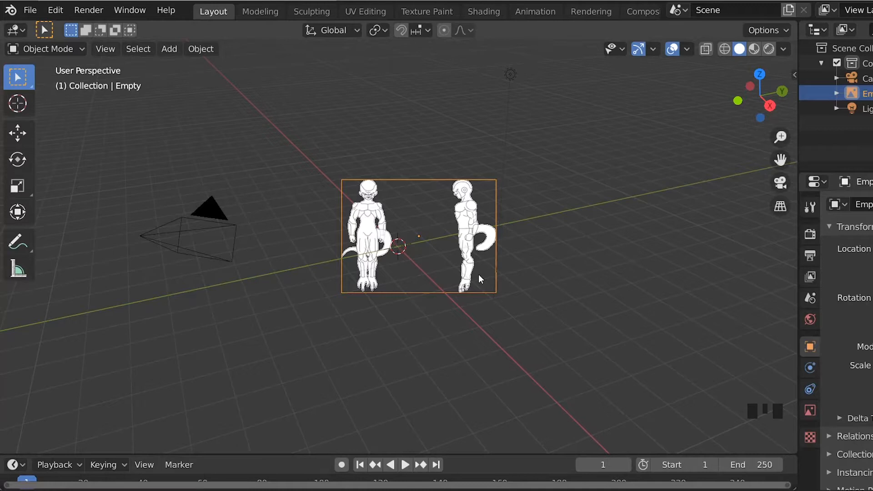
{"action": "key", "text": "alt+r"}
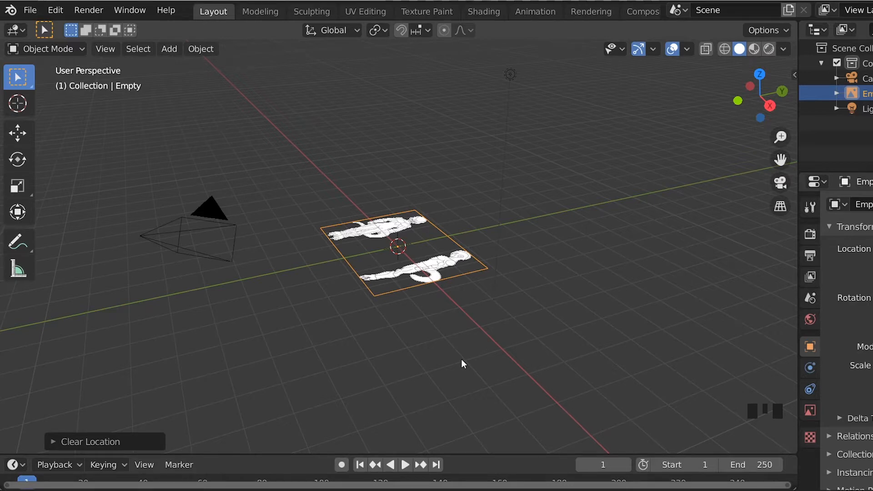
Rotate the reference image 90 degrees upright and raise it so the feet meet the ground
{"action": "key", "text": "r"}
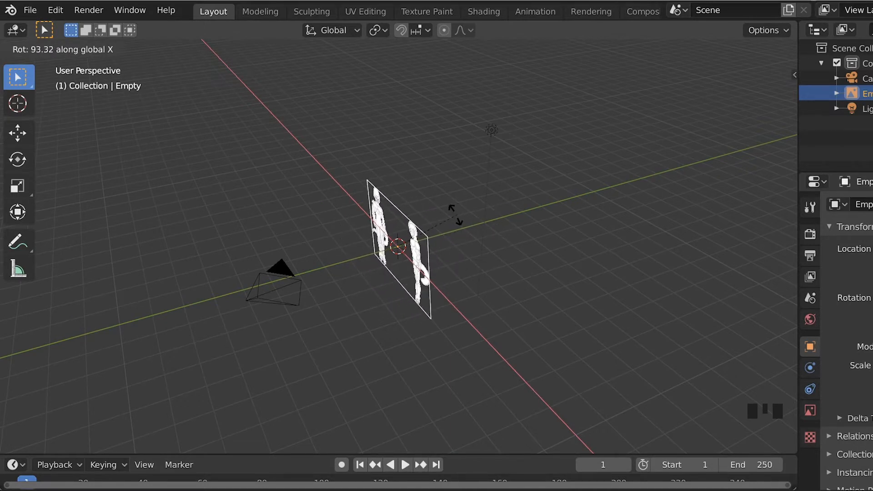
{"action": "left_click_drag", "start_coordinate": [399, 246], "coordinate": [512, 301]}
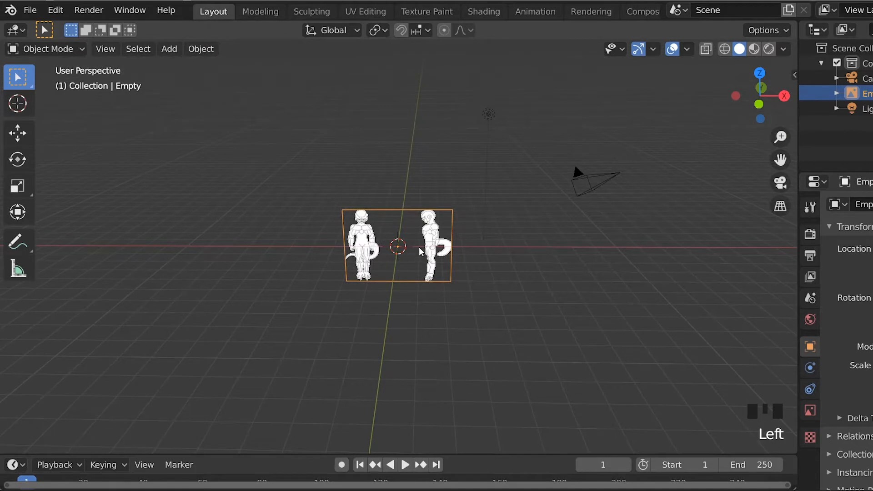
{"action": "key", "text": "g"}
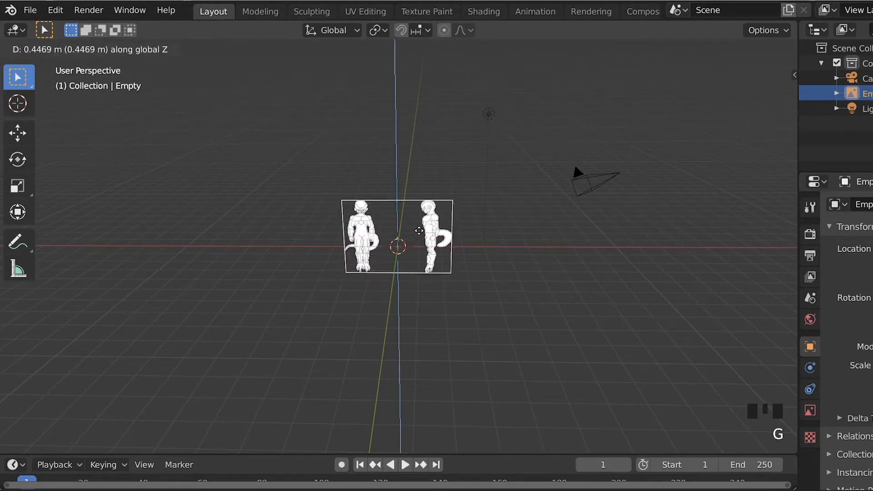
{"action": "left_click_drag", "start_coordinate": [399, 247], "coordinate": [399, 190]}
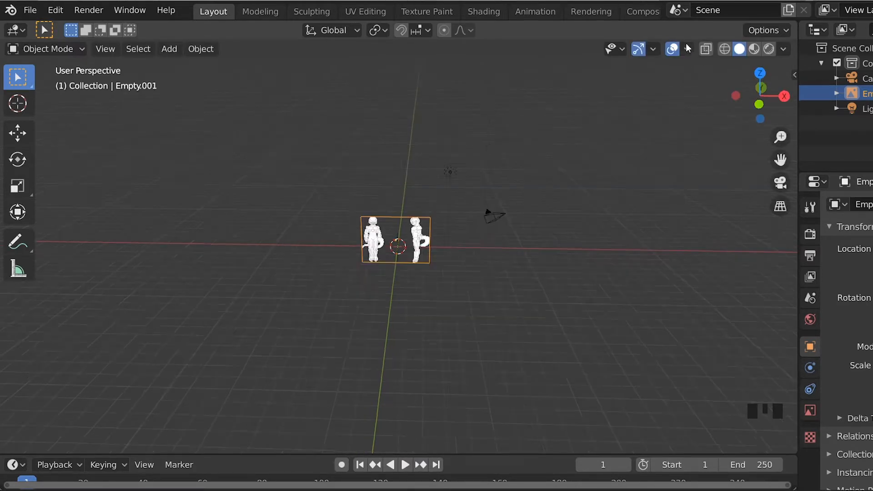
{"action": "left_click", "coordinate": [692, 50]}
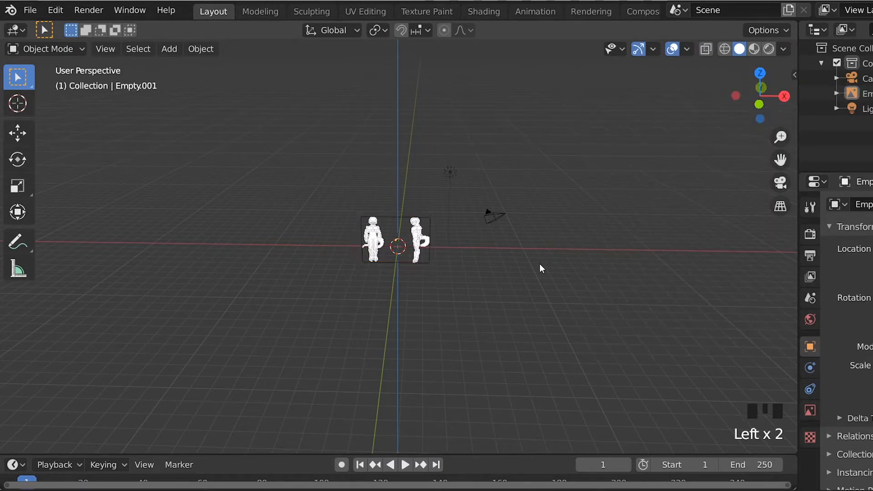
{"action": "left_click", "coordinate": [394, 240]}
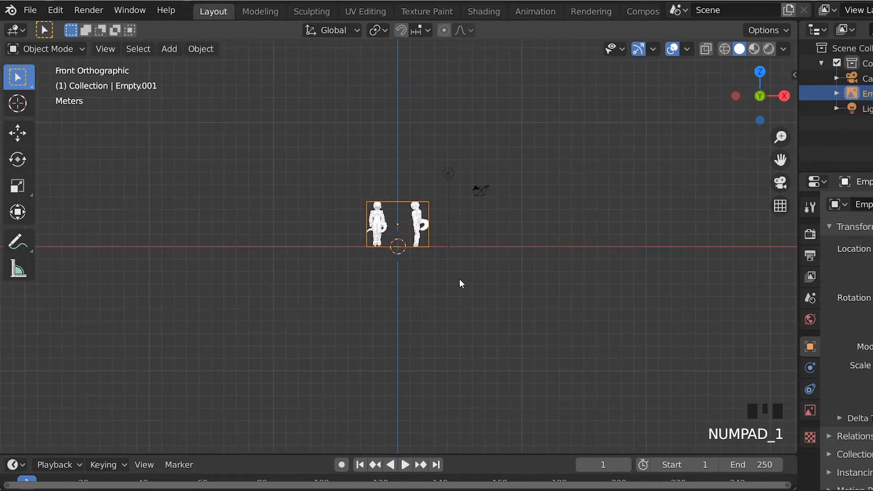
{"action": "scroll", "scroll_direction": "down", "scroll_amount": 3}
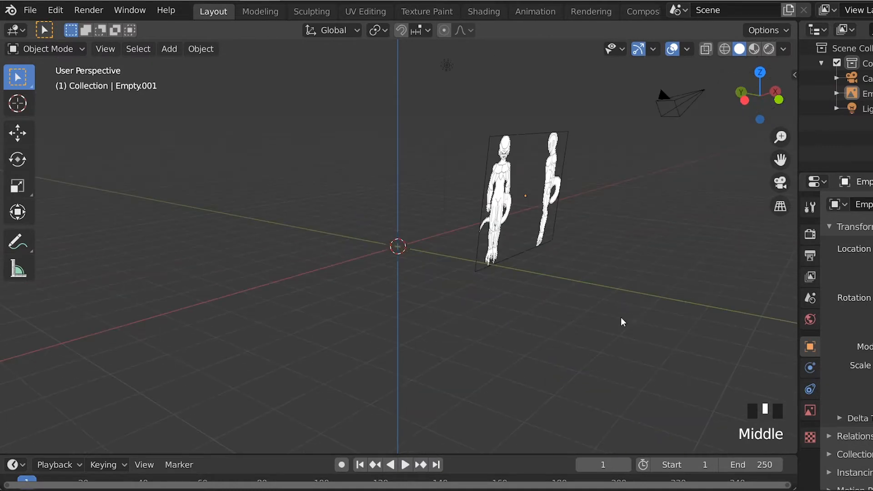
Turn the duplicated reference 90 degrees toward the side view and slide it along the depth axis
{"action": "left_click_drag", "start_coordinate": [623, 322], "coordinate": [460, 286]}
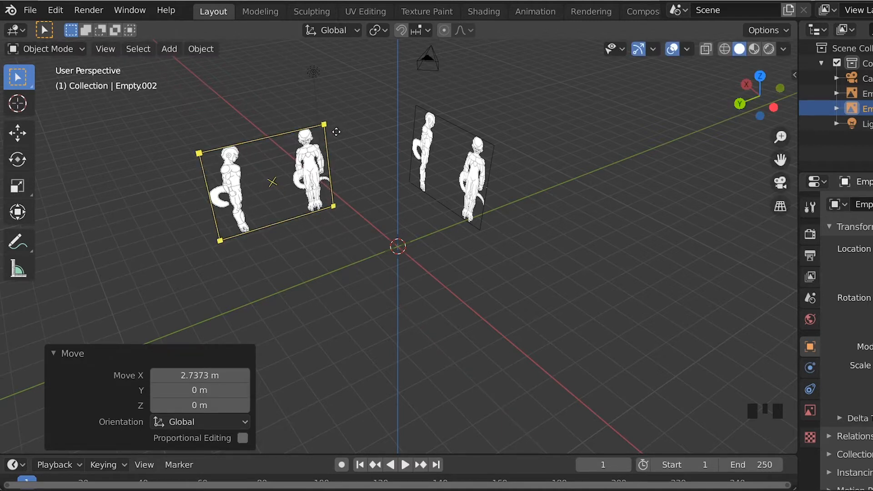
{"action": "key", "text": "numpad_3"}
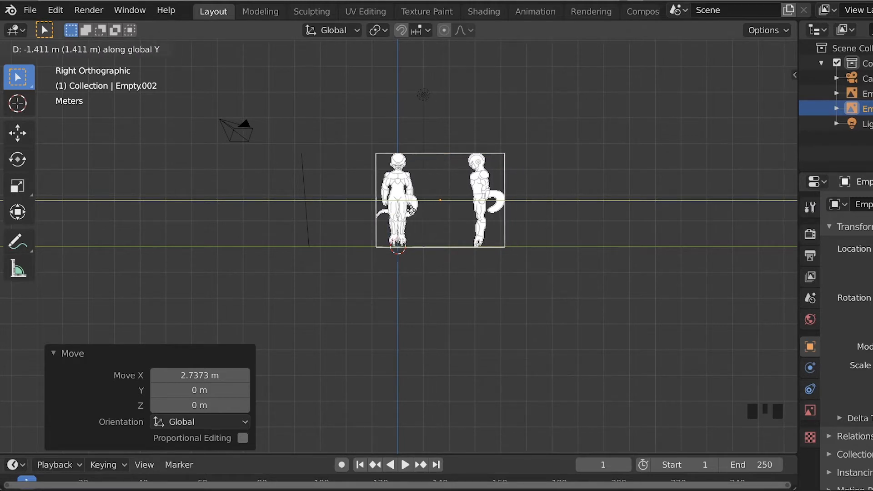
{"action": "left_click_drag", "start_coordinate": [407, 200], "coordinate": [356, 201]}
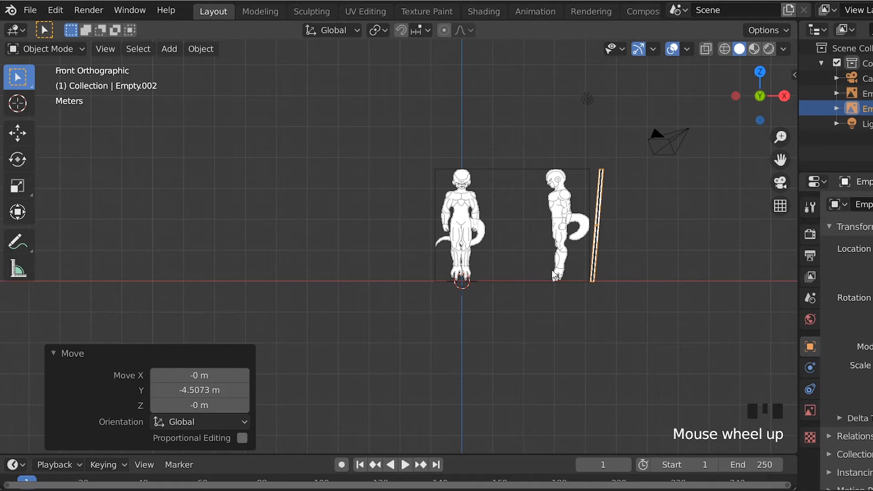
{"action": "key", "text": "KP_1"}
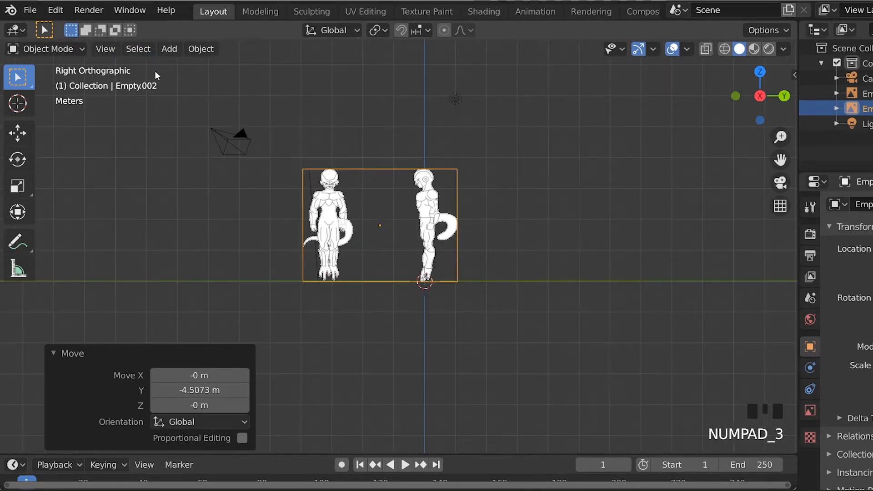
{"action": "key", "text": "KP_1"}
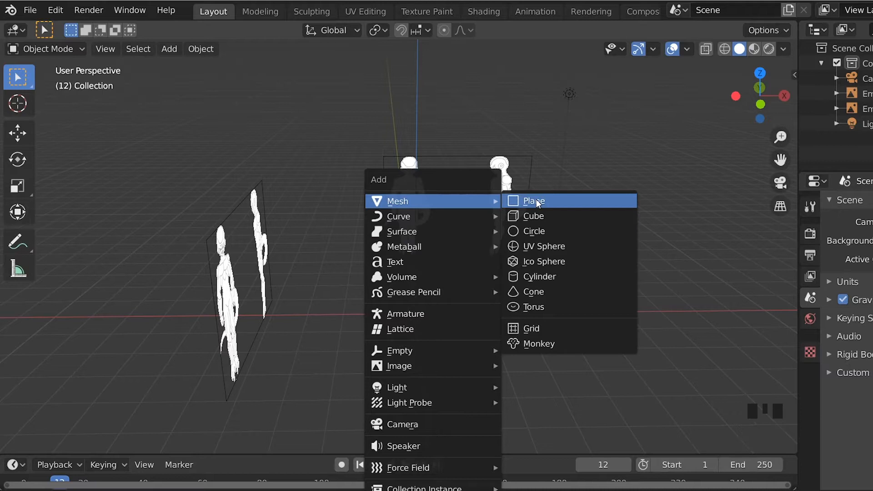
{"action": "mouse_move", "coordinate": [534, 216]}
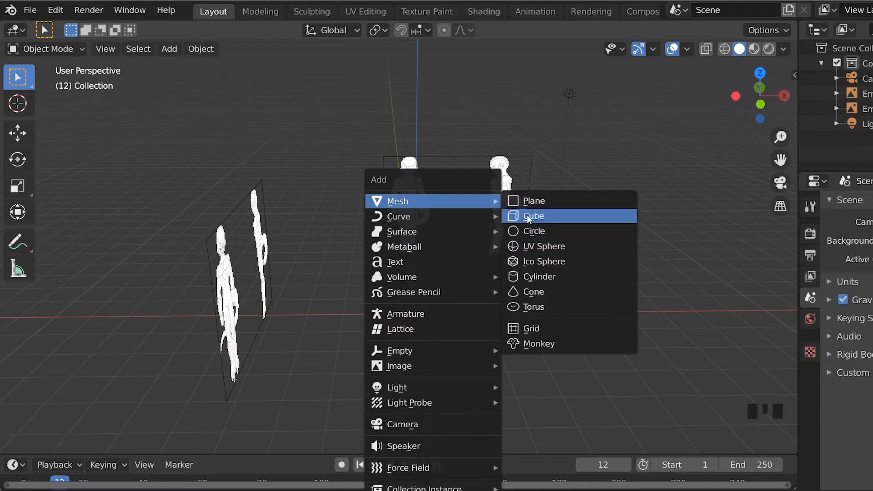
{"action": "mouse_move", "coordinate": [561, 220]}
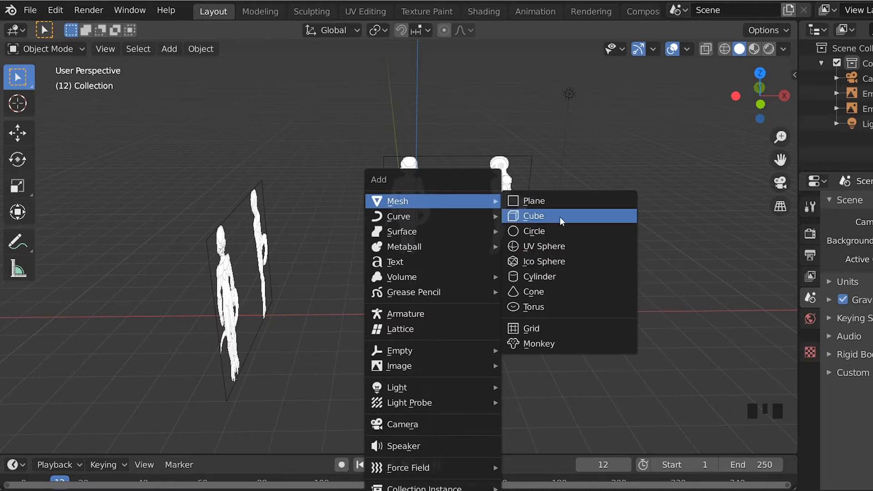
Add a cube mesh at the origin and zoom in on it in front view
{"action": "left_click", "coordinate": [533, 216]}
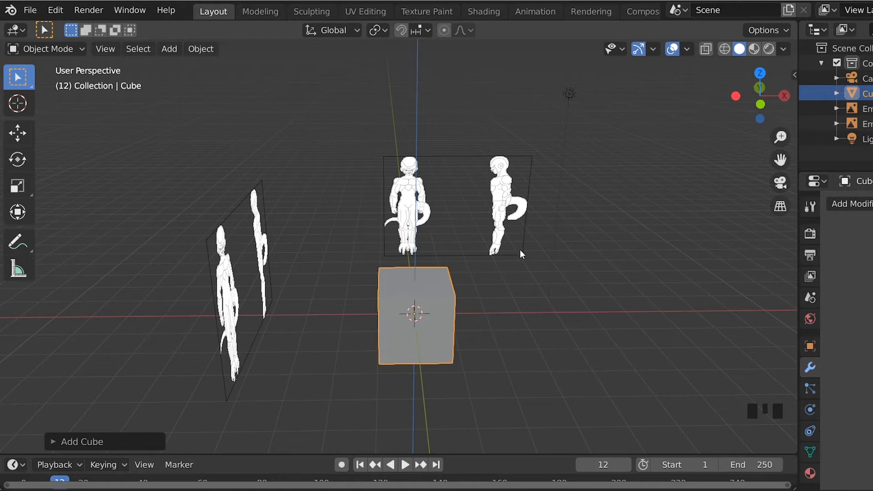
{"action": "left_click_drag", "start_coordinate": [521, 254], "coordinate": [504, 301]}
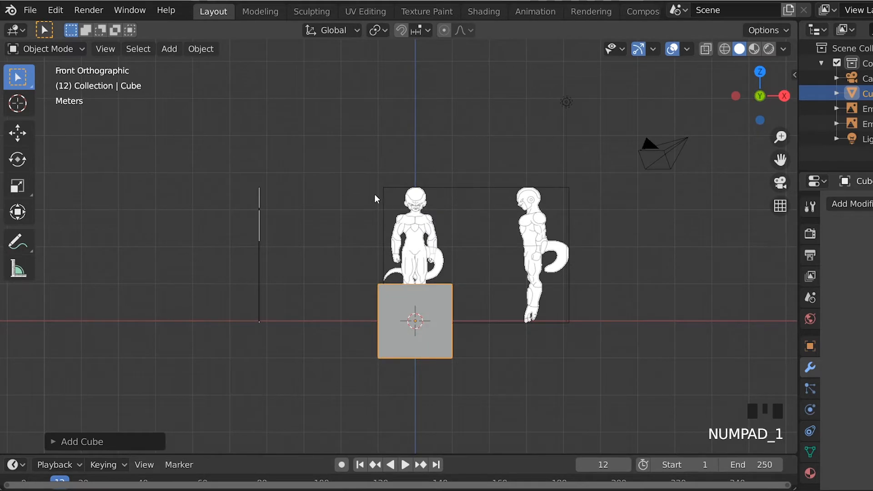
{"action": "scroll", "scroll_direction": "up", "scroll_amount": 3}
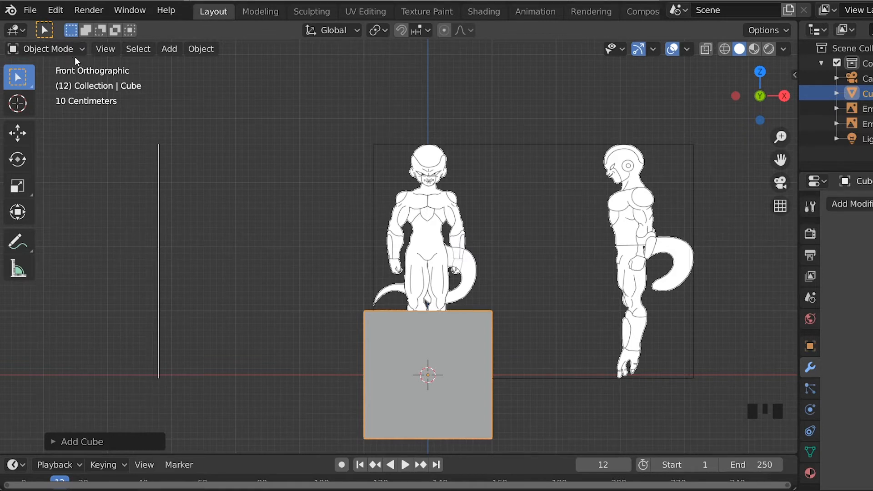
{"action": "mouse_move", "coordinate": [74, 59]}
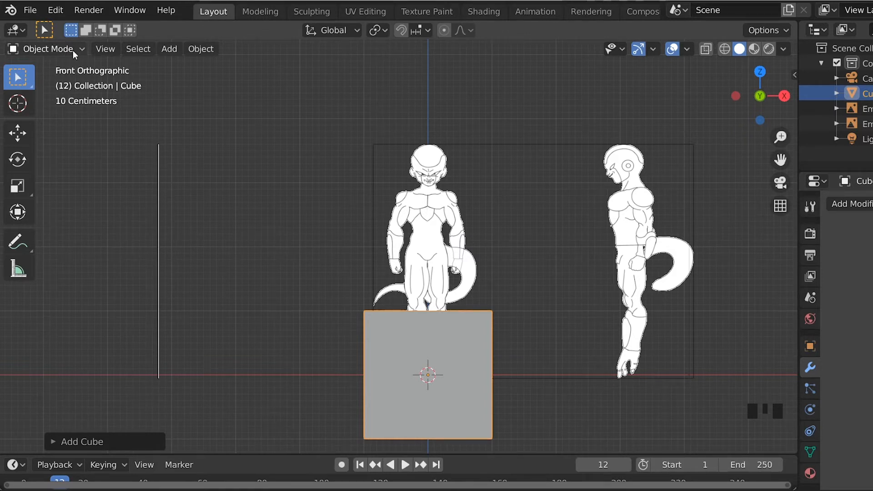
{"action": "left_click", "coordinate": [47, 48]}
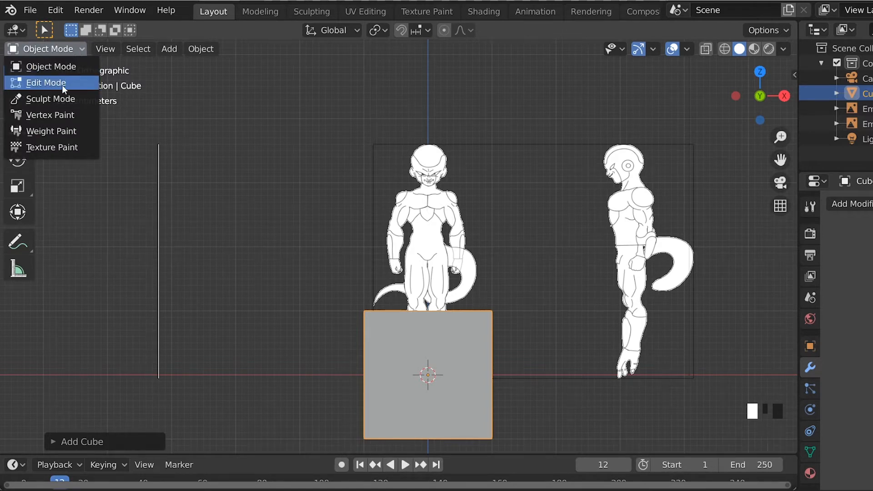
{"action": "mouse_move", "coordinate": [53, 85]}
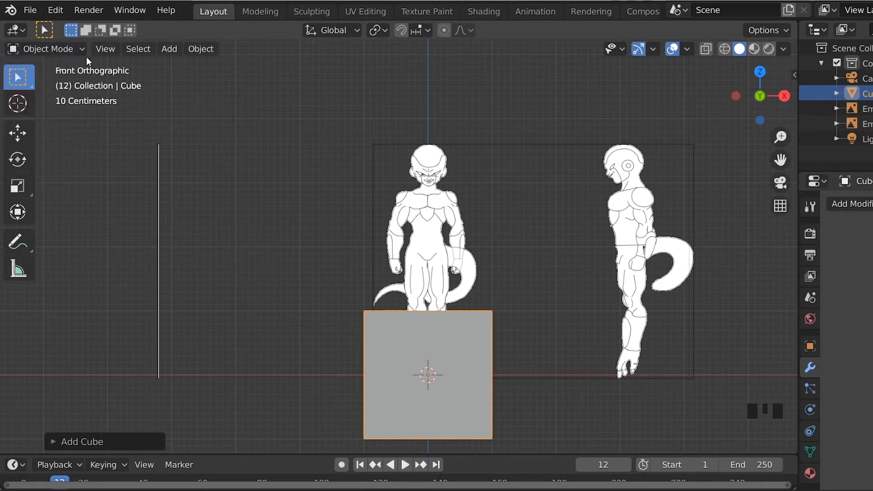
{"action": "left_click", "coordinate": [47, 49]}
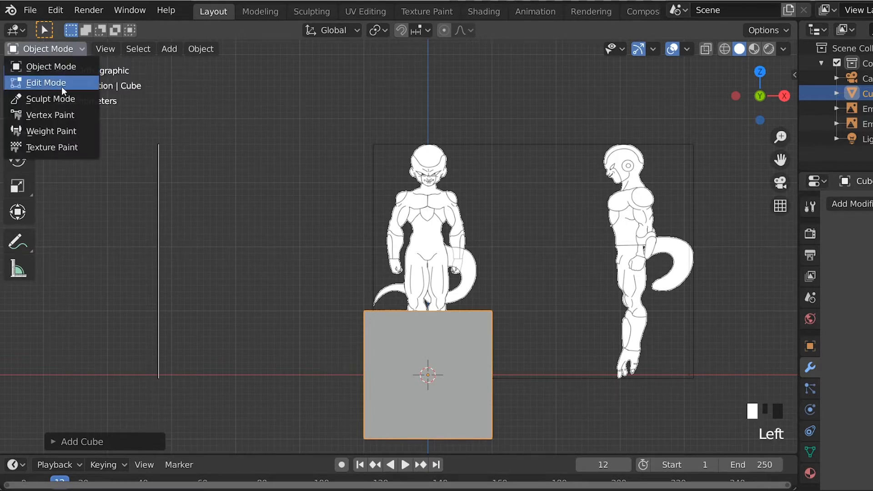
{"action": "left_click", "coordinate": [46, 82]}
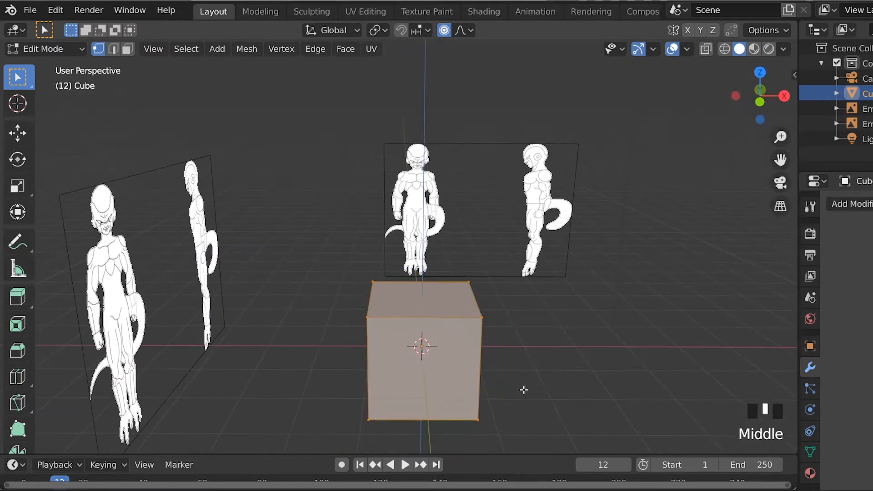
{"action": "key", "text": "Tab"}
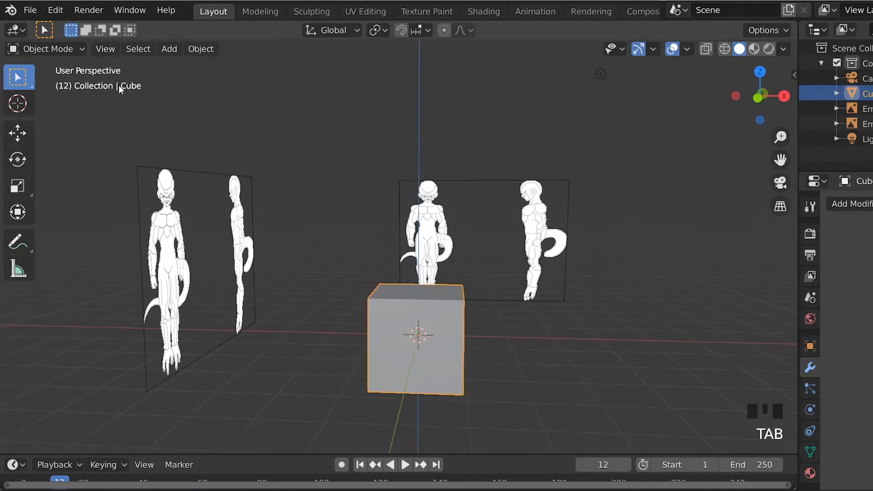
Enter Edit Mode on the cube and switch to front orthographic view
{"action": "key", "text": "Tab"}
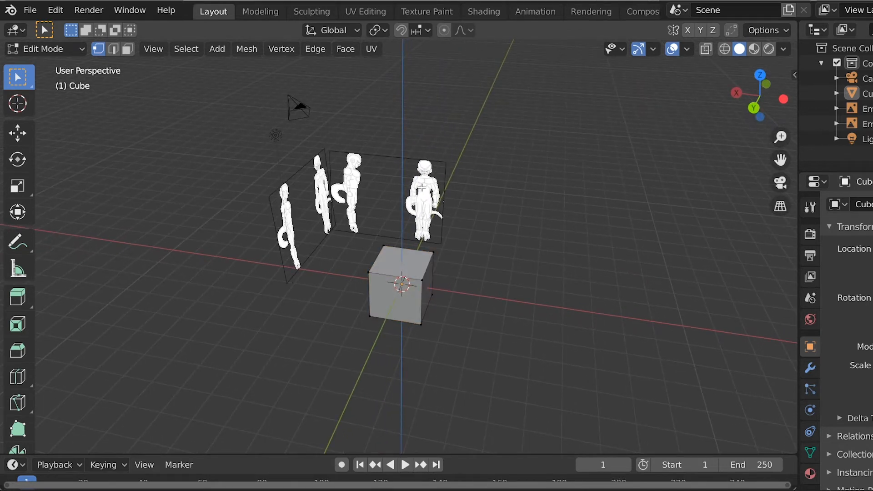
{"action": "mouse_move", "coordinate": [429, 208]}
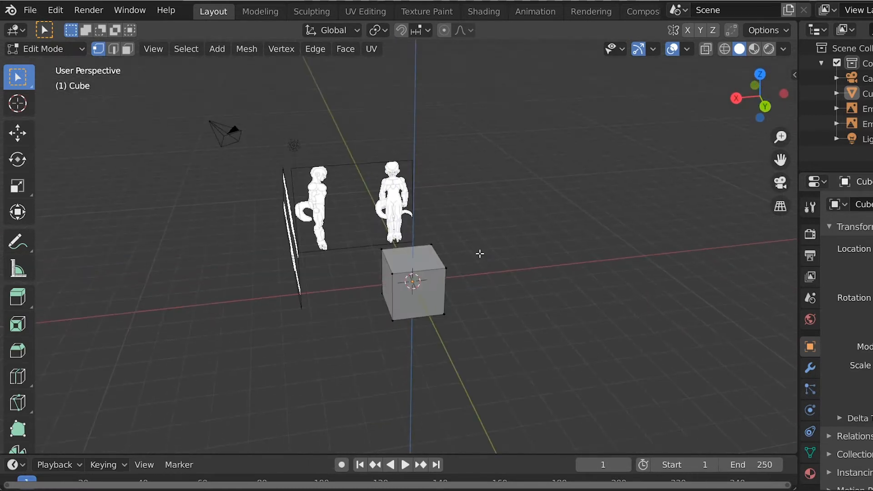
{"action": "left_click_drag", "start_coordinate": [481, 254], "coordinate": [436, 274]}
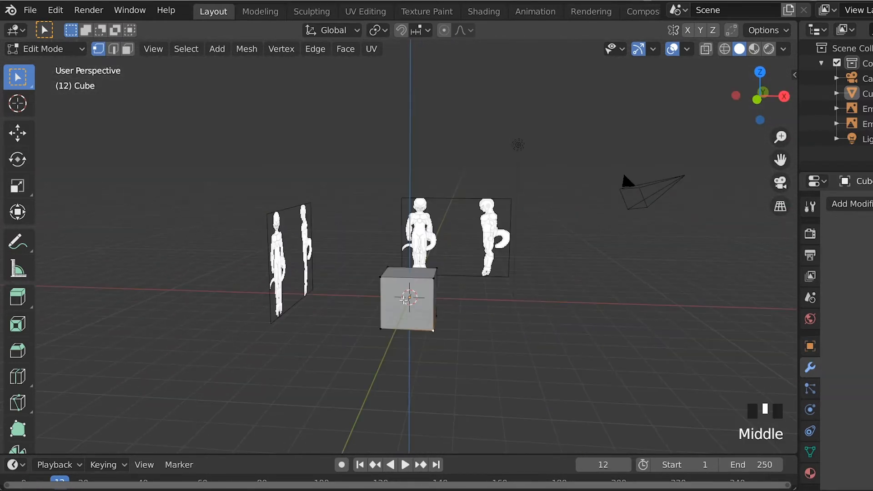
{"action": "scroll", "scroll_direction": "up", "scroll_amount": 3}
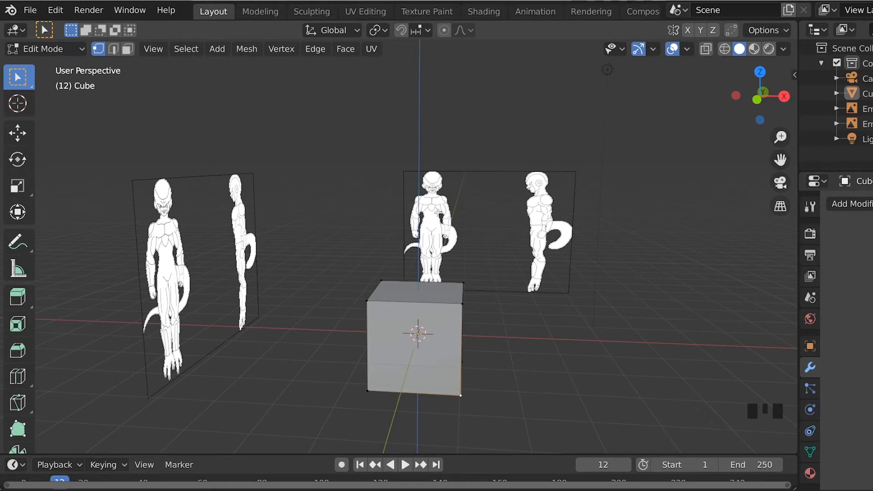
{"action": "key", "text": "KP_1"}
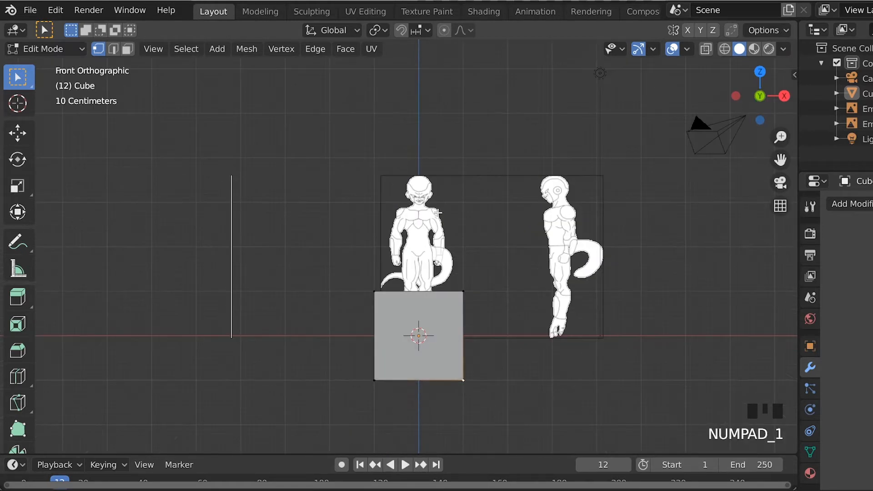
Move the cube and shorten it to the torso's height in front view
{"action": "scroll", "scroll_direction": "up", "scroll_amount": 3}
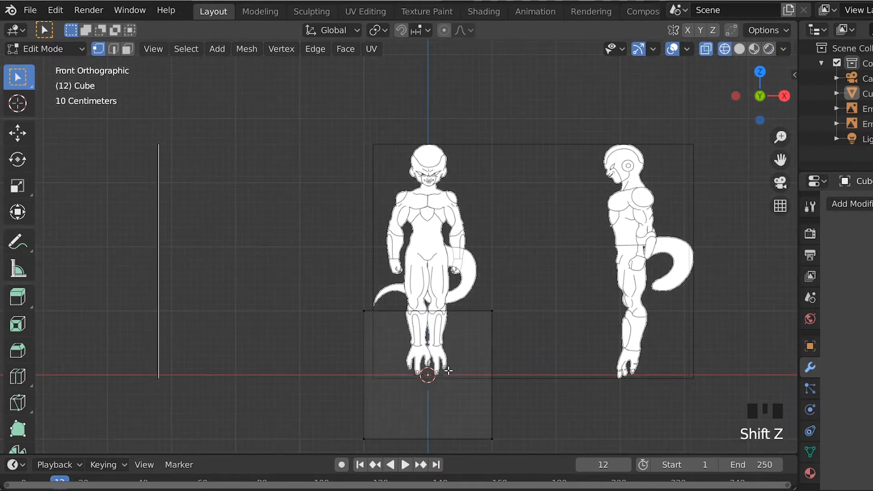
{"action": "mouse_move", "coordinate": [267, 350]}
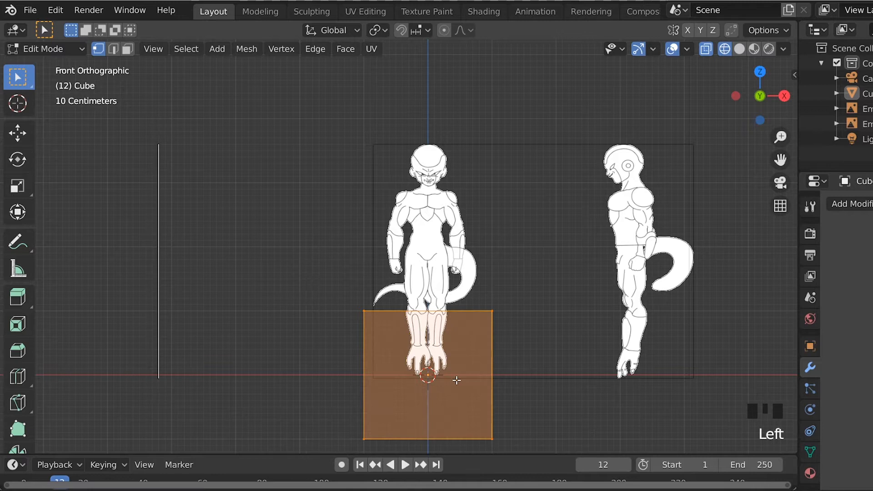
{"action": "key", "text": "g"}
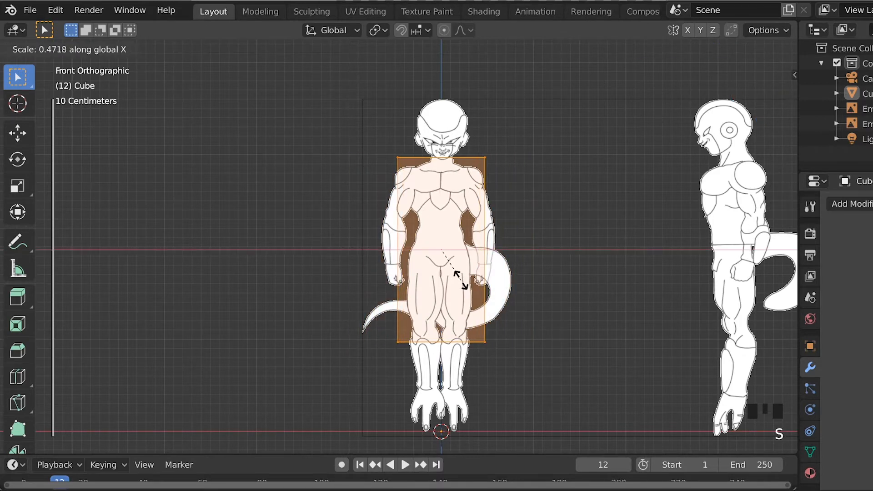
{"action": "key", "text": "Tab"}
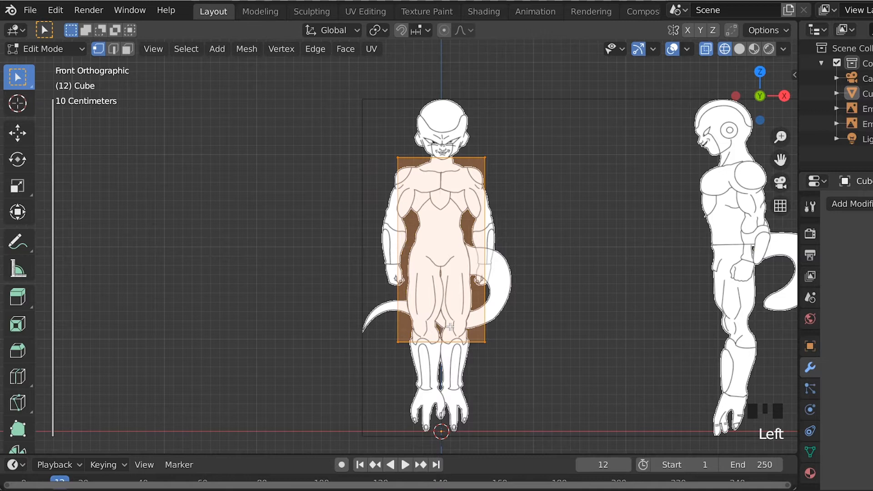
{"action": "key", "text": "s"}
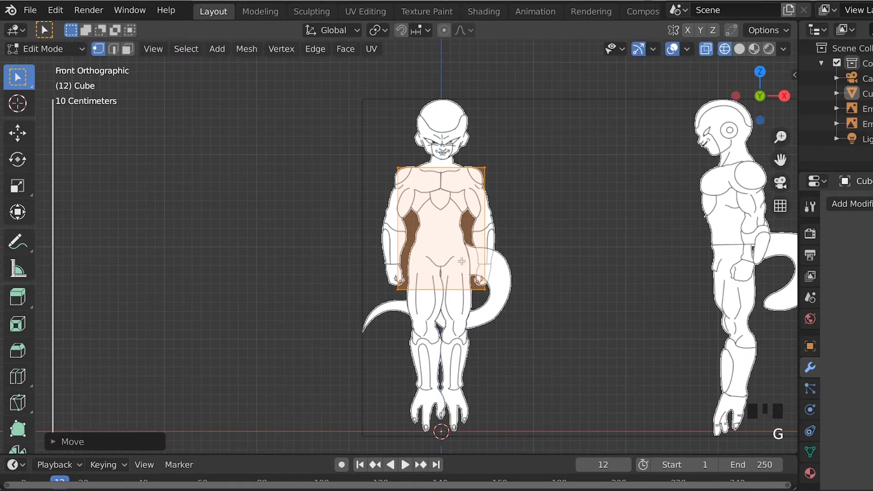
In side view, pull the cube in to the torso's depth and align its top with the shoulders
{"action": "key", "text": "3"}
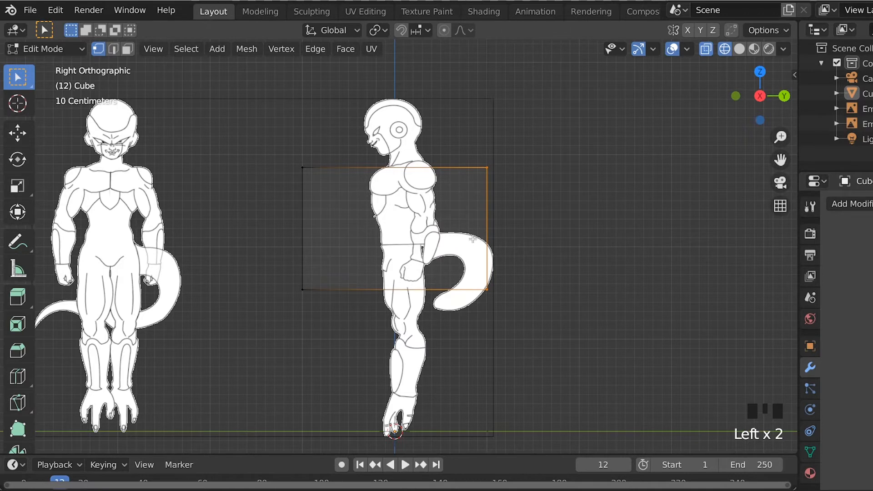
{"action": "key", "text": "g"}
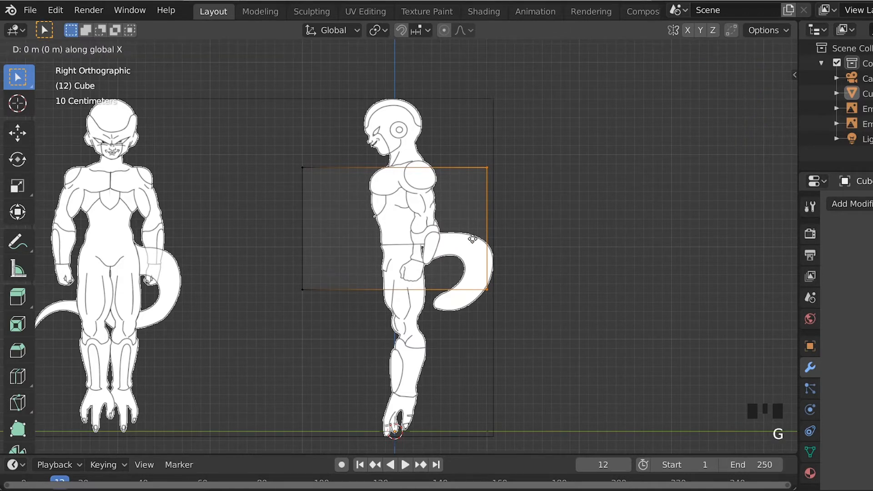
{"action": "left_click_drag", "start_coordinate": [473, 239], "coordinate": [427, 235]}
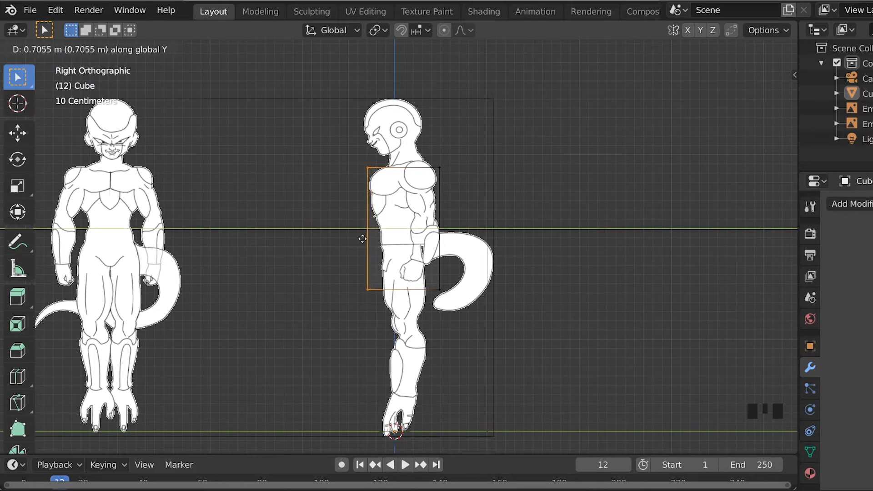
{"action": "key", "text": "Tab"}
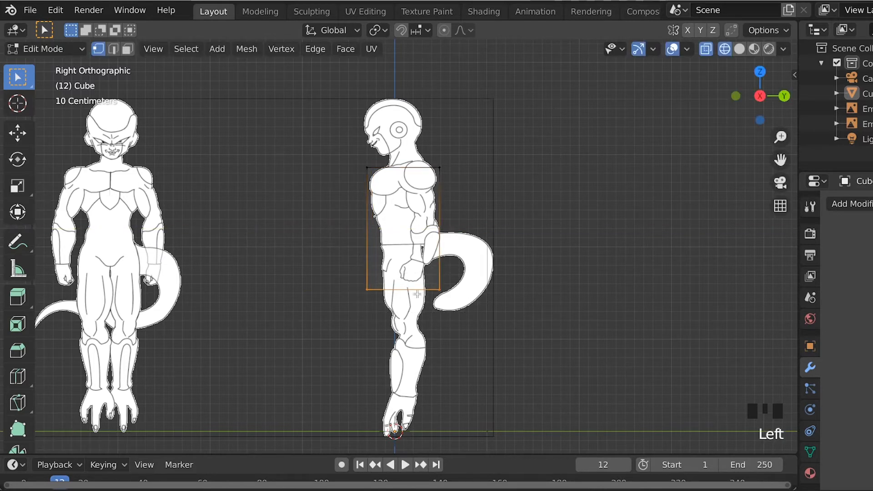
{"action": "key", "text": "g"}
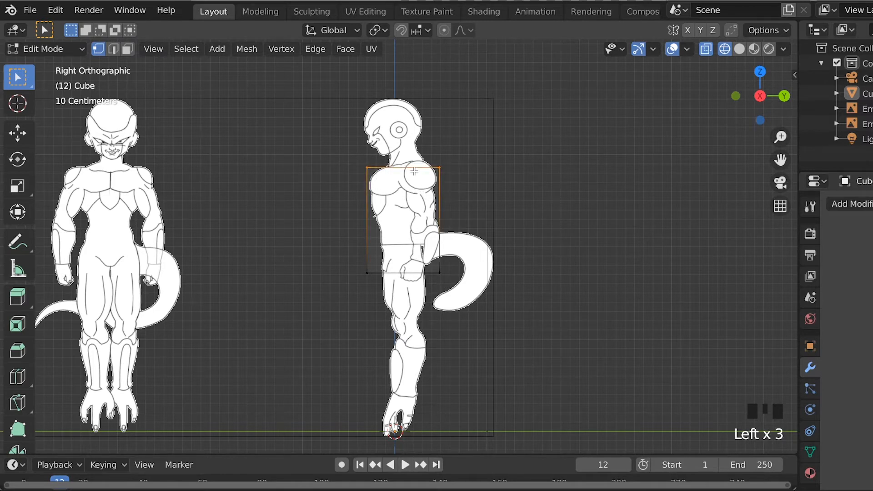
{"action": "key", "text": "g"}
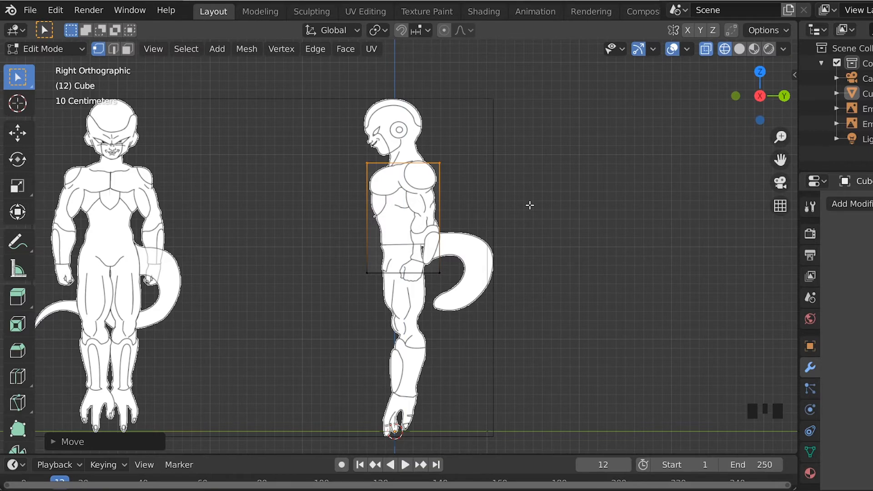
{"action": "key", "text": "KP_1"}
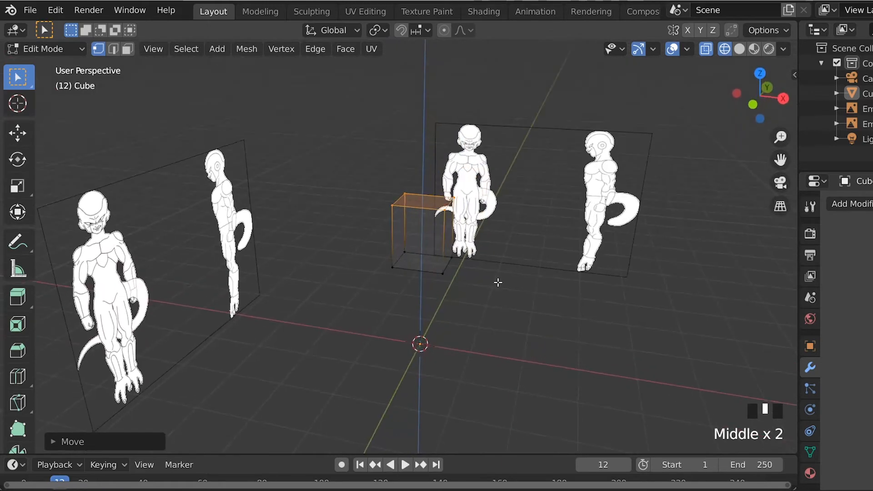
Return the torso cube to Object Mode and orbit around to inspect it
{"action": "key", "text": "Tab"}
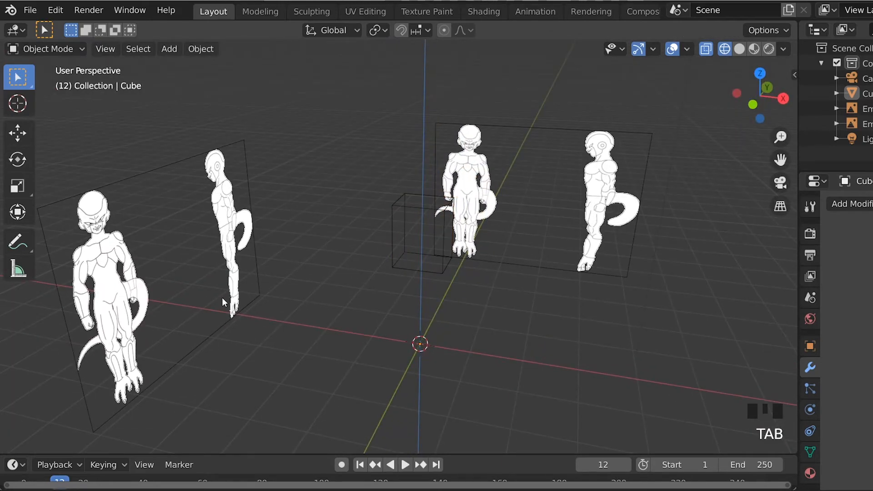
{"action": "scroll", "scroll_direction": "up", "scroll_amount": 3}
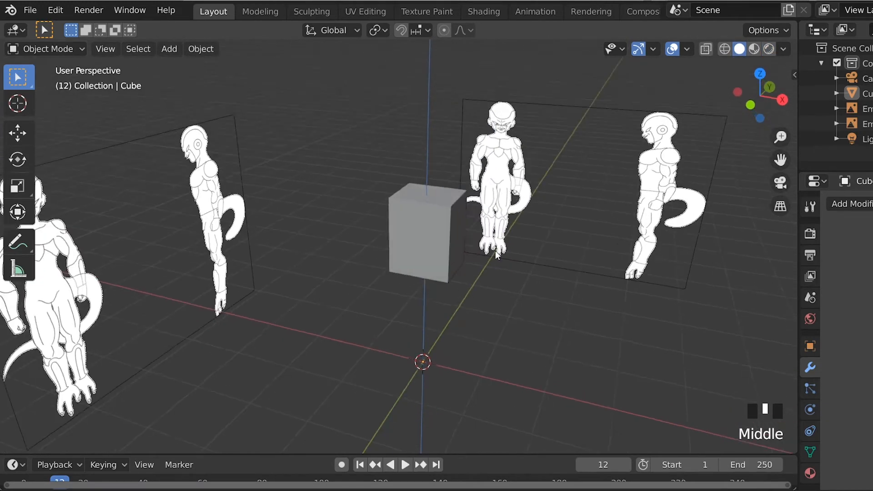
{"action": "left_click_drag", "start_coordinate": [496, 256], "coordinate": [457, 240]}
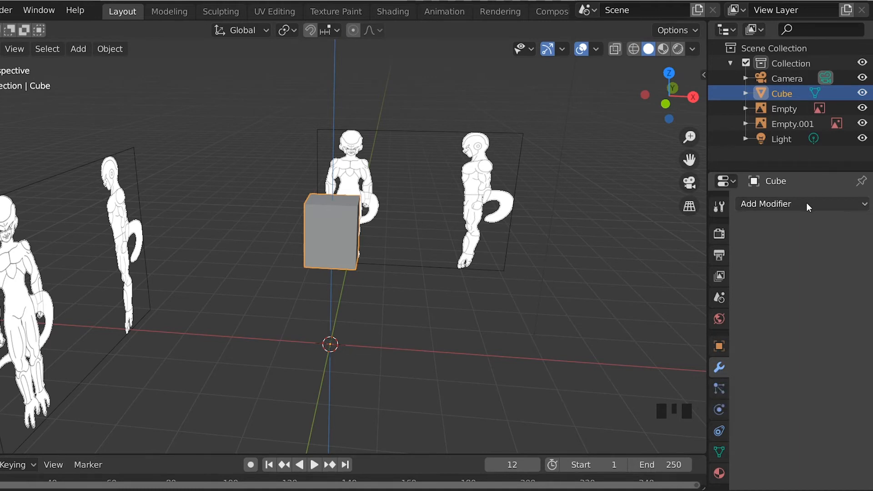
Add a Subdivision Surface modifier with viewport level 1 and render level 2, then view from front
{"action": "left_click", "coordinate": [766, 204]}
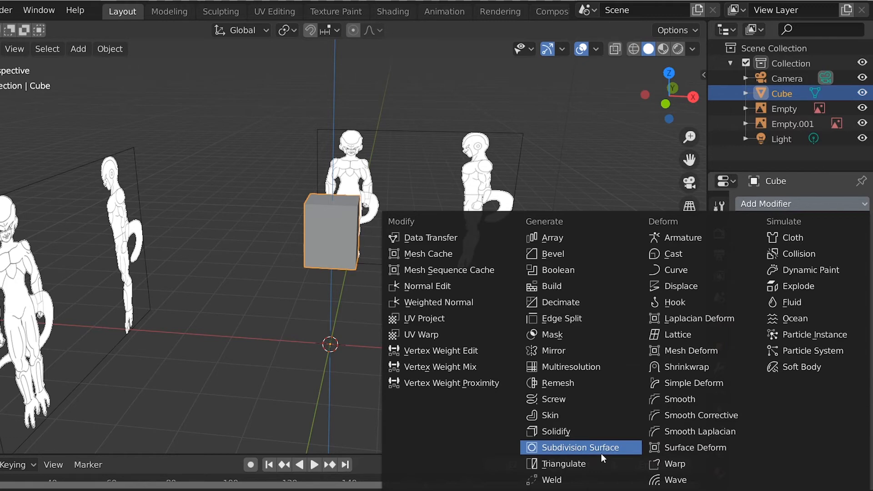
{"action": "mouse_move", "coordinate": [566, 453]}
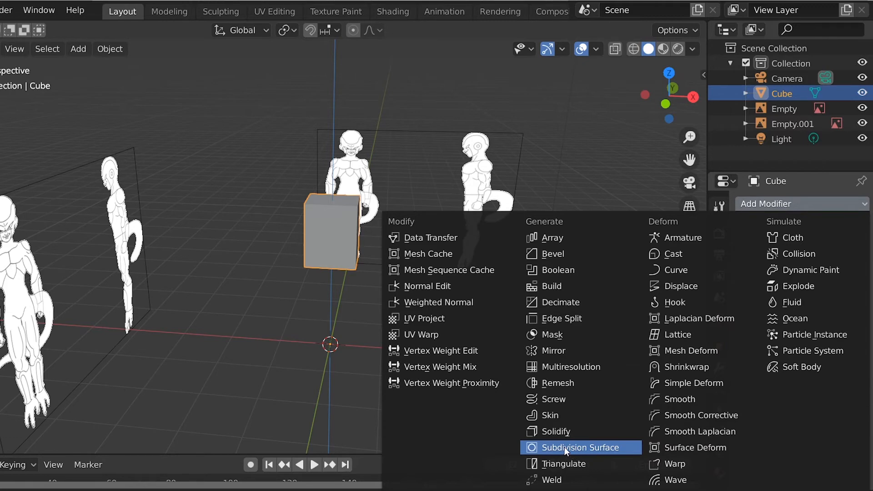
{"action": "left_click", "coordinate": [563, 447]}
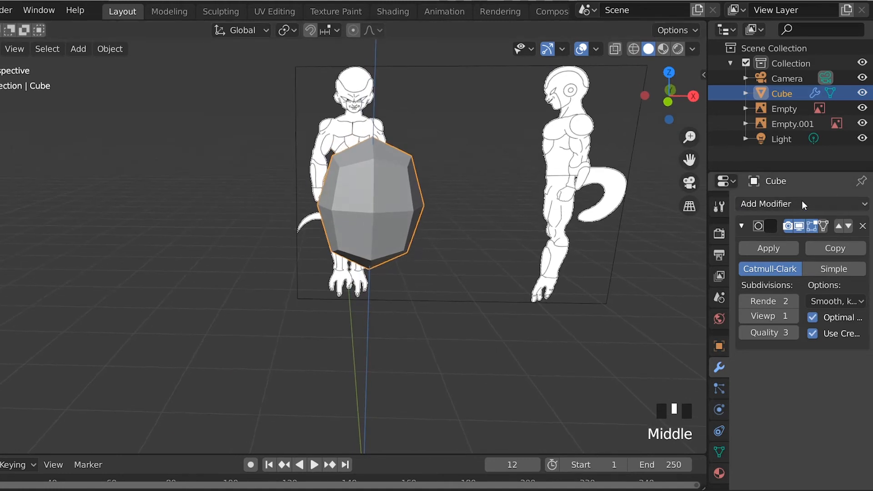
{"action": "left_click", "coordinate": [769, 204]}
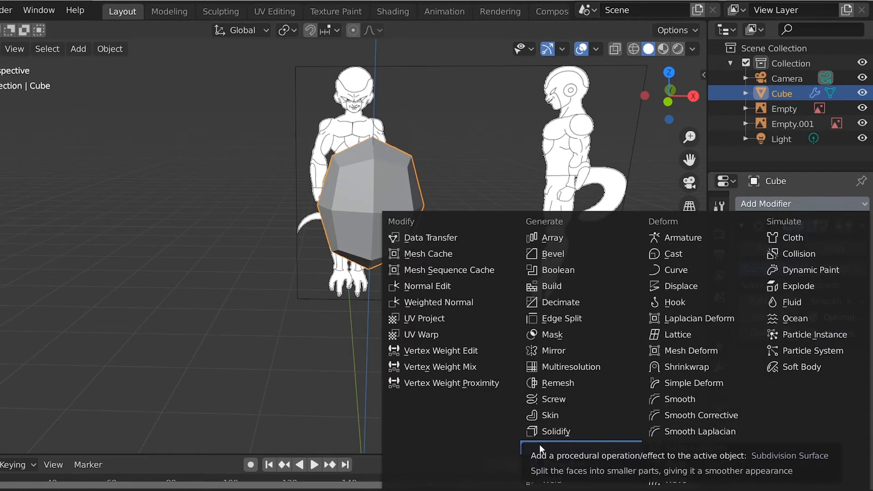
{"action": "mouse_move", "coordinate": [791, 237]}
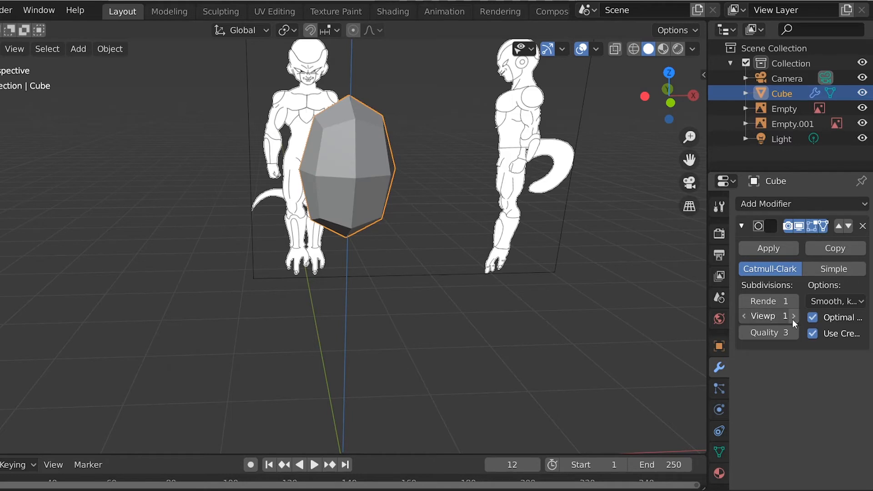
{"action": "left_click", "coordinate": [793, 317]}
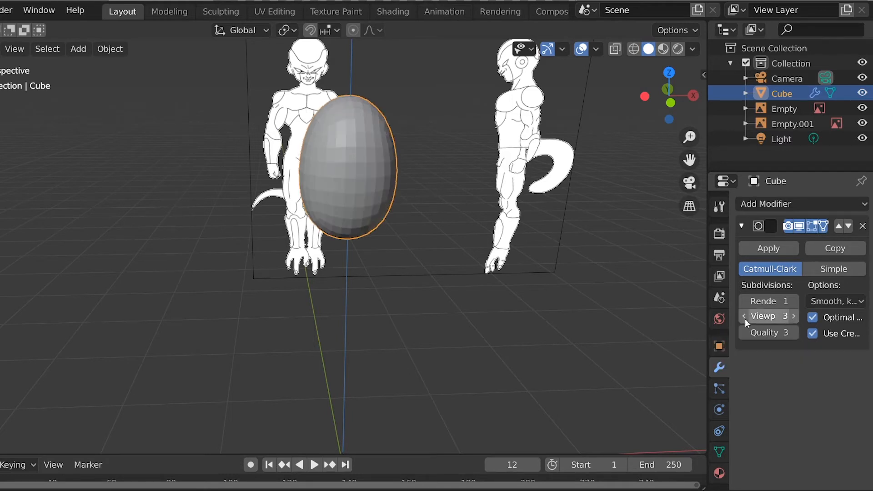
{"action": "left_click", "coordinate": [745, 317]}
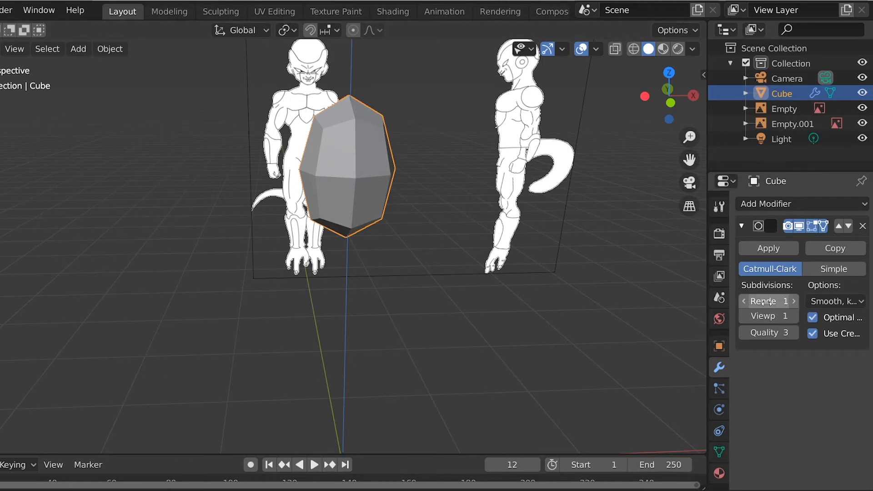
{"action": "left_click", "coordinate": [794, 301]}
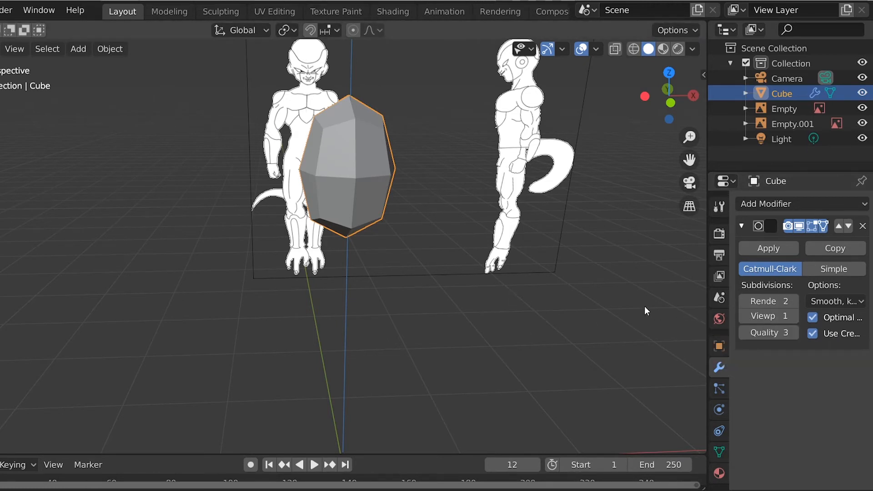
{"action": "mouse_move", "coordinate": [637, 313]}
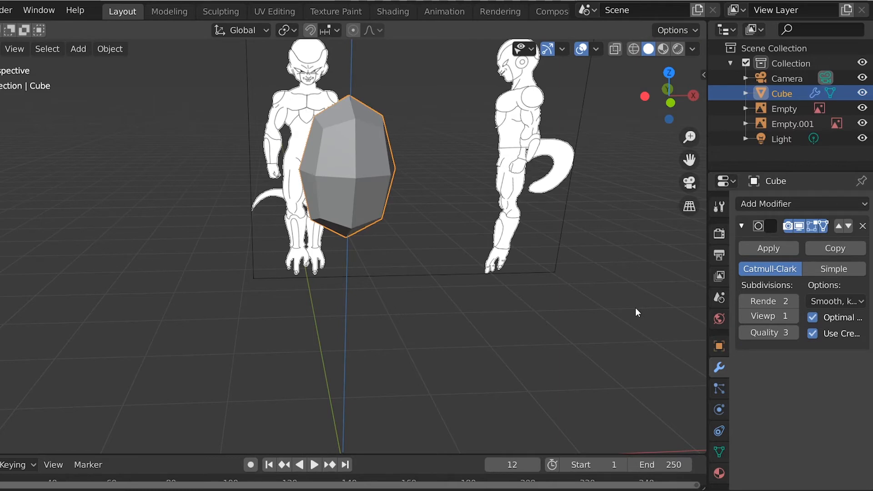
{"action": "key", "text": "NUMPAD_1"}
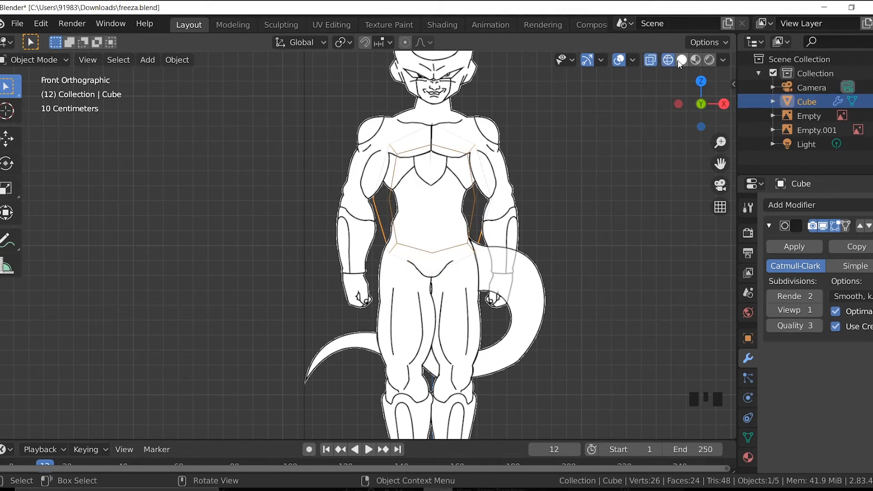
With X-ray on, raise the cube's top vertices and narrow them to fit the shoulders and chest
{"action": "left_click", "coordinate": [682, 60]}
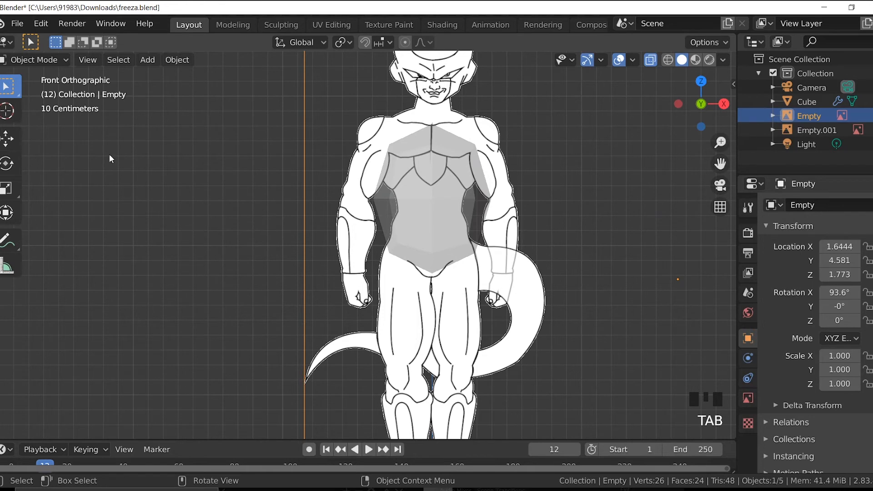
{"action": "left_click", "coordinate": [807, 101]}
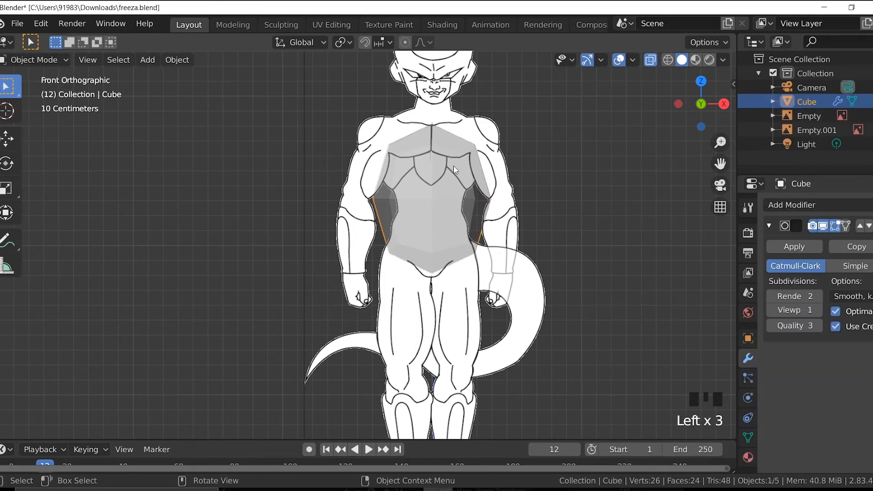
{"action": "key", "text": "Tab"}
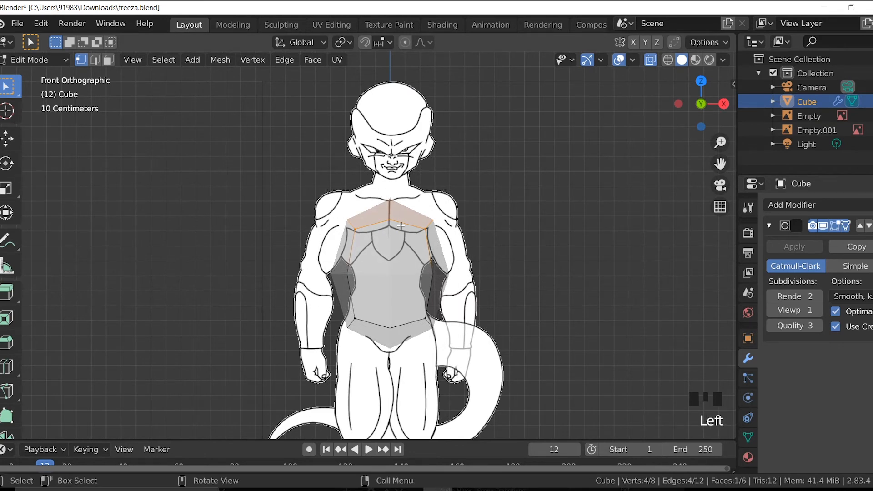
{"action": "key", "text": "g"}
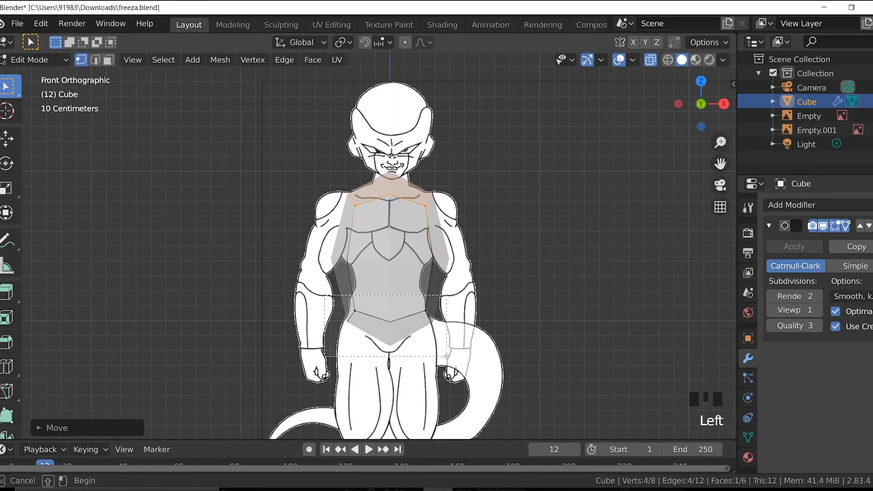
{"action": "key", "text": "g"}
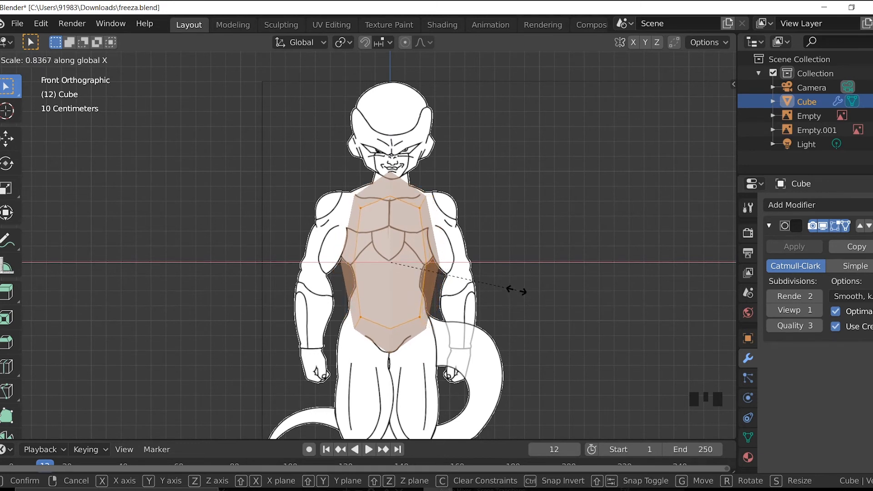
{"action": "left_click", "coordinate": [539, 292]}
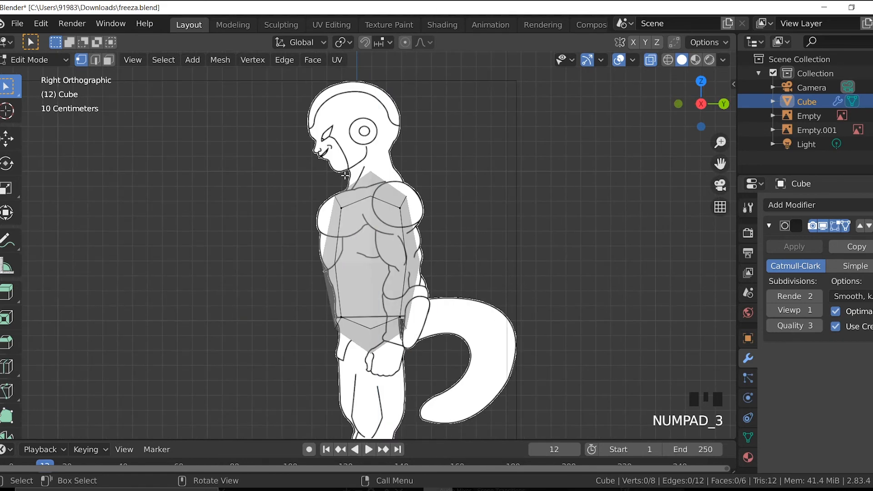
In right view, move and scale the cube's top vertices to match the side torso's depth and sloped shoulders
{"action": "left_click_drag", "start_coordinate": [343, 176], "coordinate": [415, 265]}
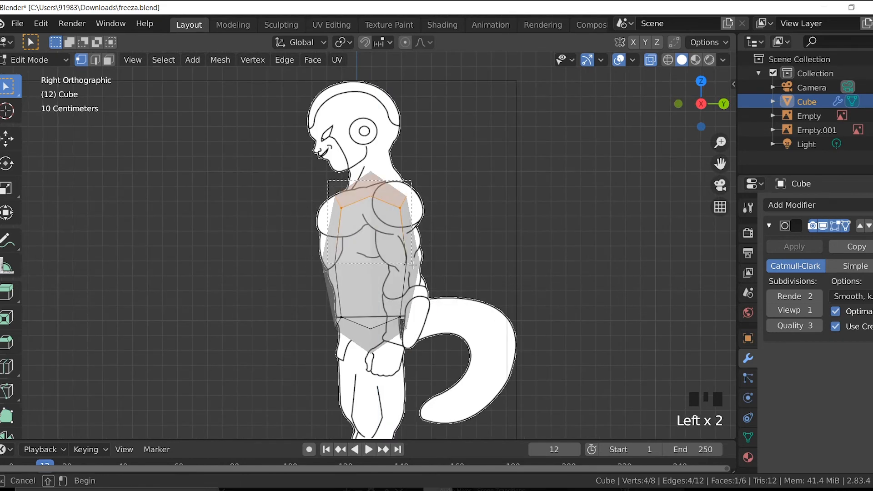
{"action": "key", "text": "g"}
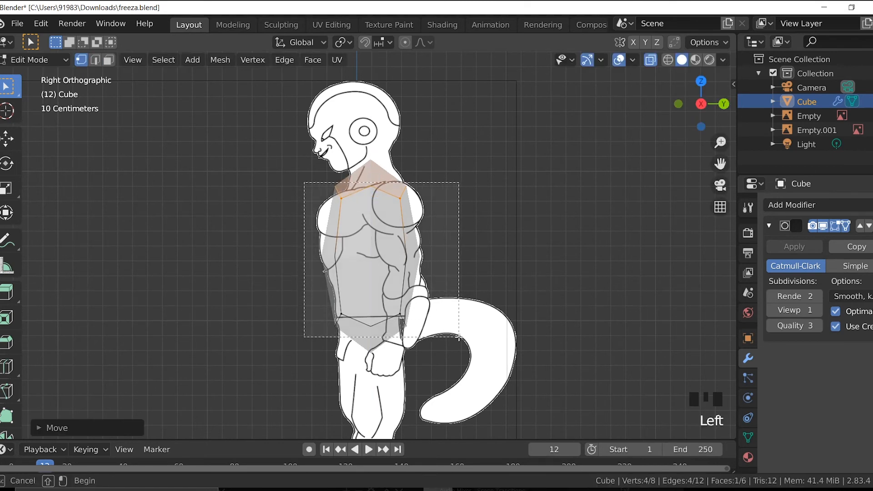
{"action": "key", "text": "s"}
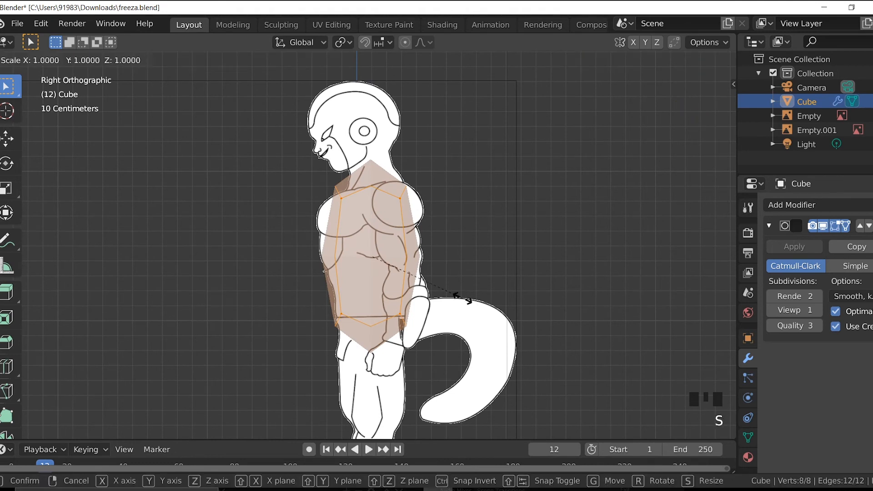
{"action": "key", "text": "x"}
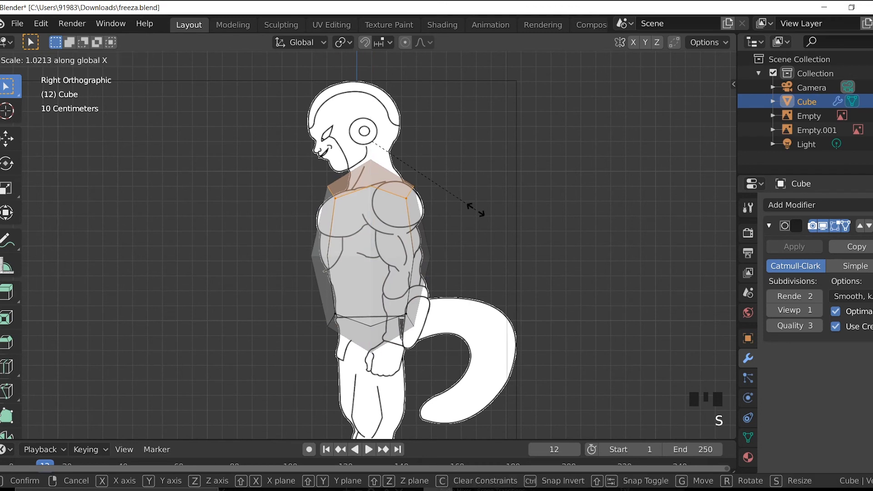
{"action": "key", "text": "Y"}
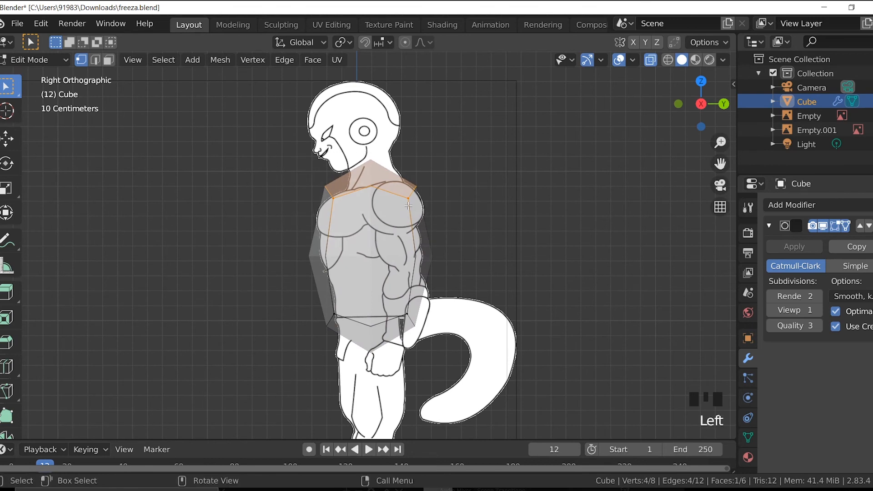
{"action": "key", "text": "g"}
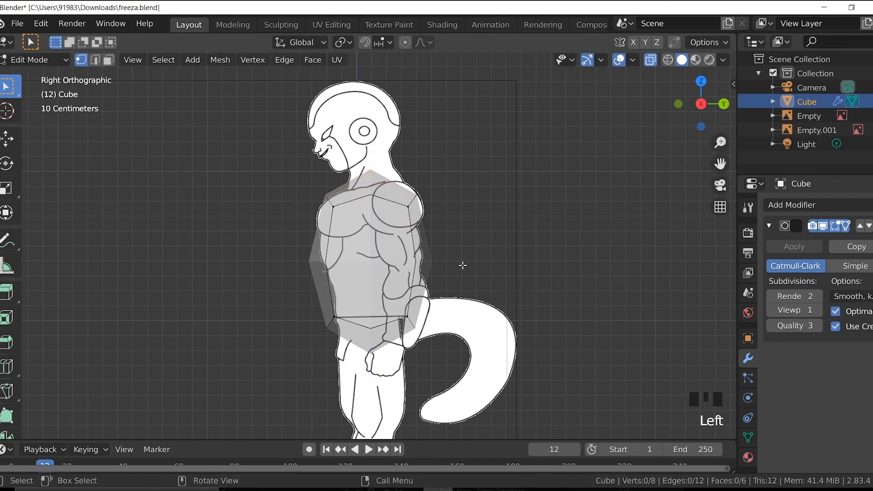
{"action": "left_click_drag", "start_coordinate": [462, 266], "coordinate": [500, 279]}
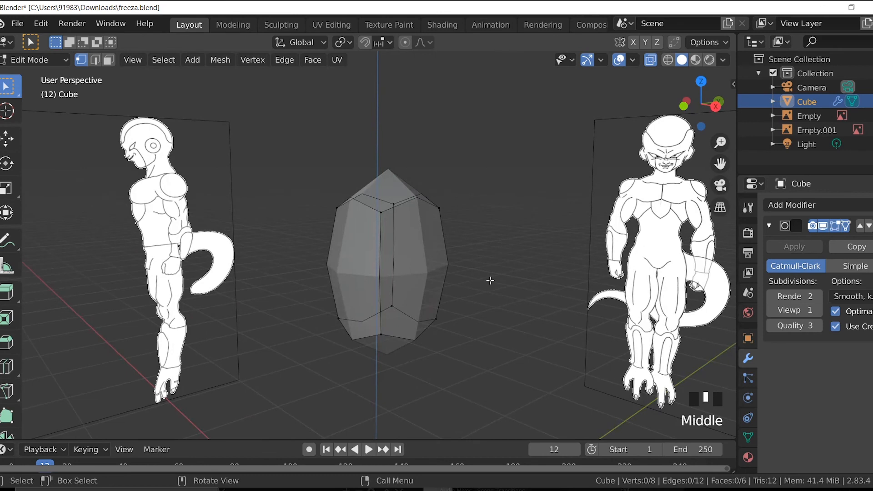
Turn off X-ray and return the torso cube to Object Mode
{"action": "key", "text": "shift+z"}
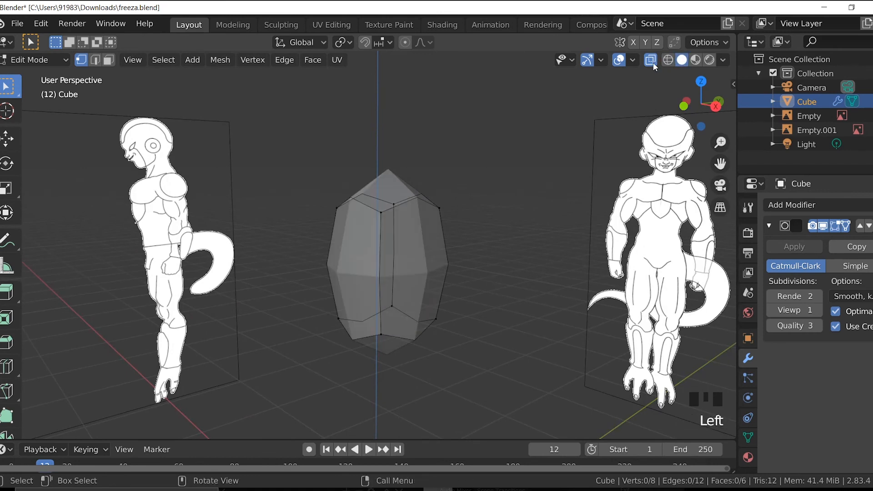
{"action": "scroll", "scroll_direction": "down", "scroll_amount": 3}
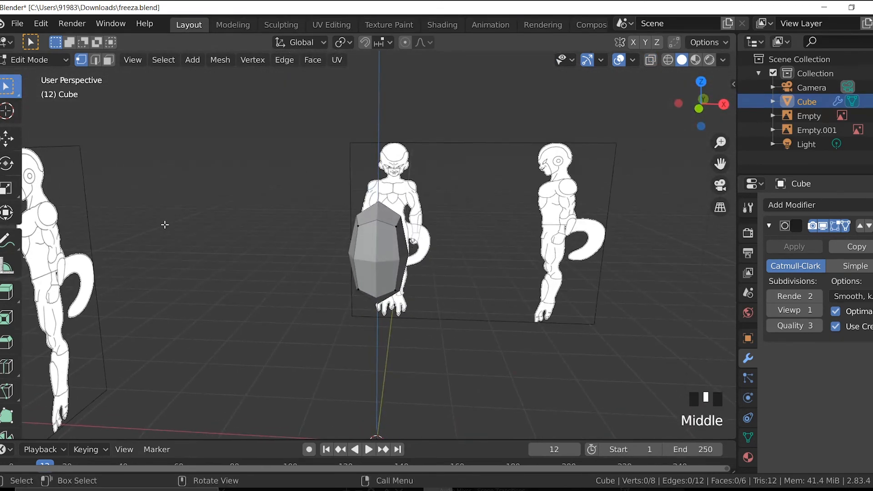
{"action": "key", "text": "Tab"}
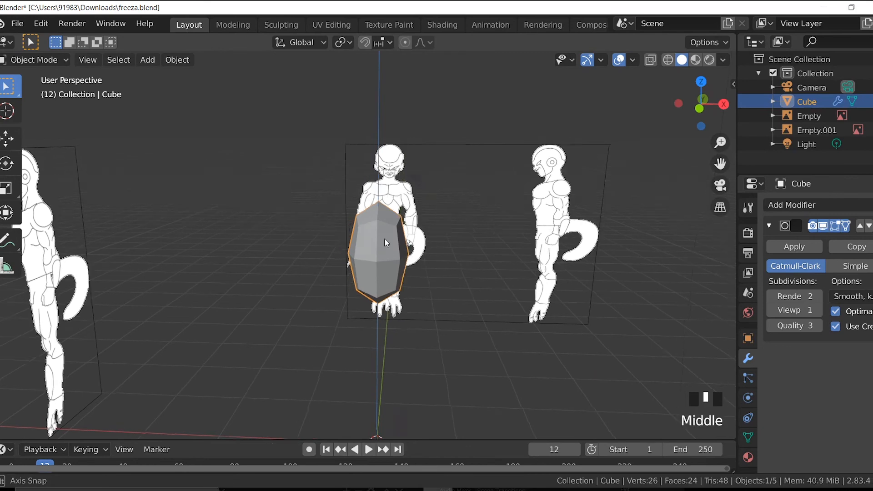
Apply Shade Smooth to the torso cube and orbit to inspect it against the references
{"action": "right_click", "coordinate": [385, 243]}
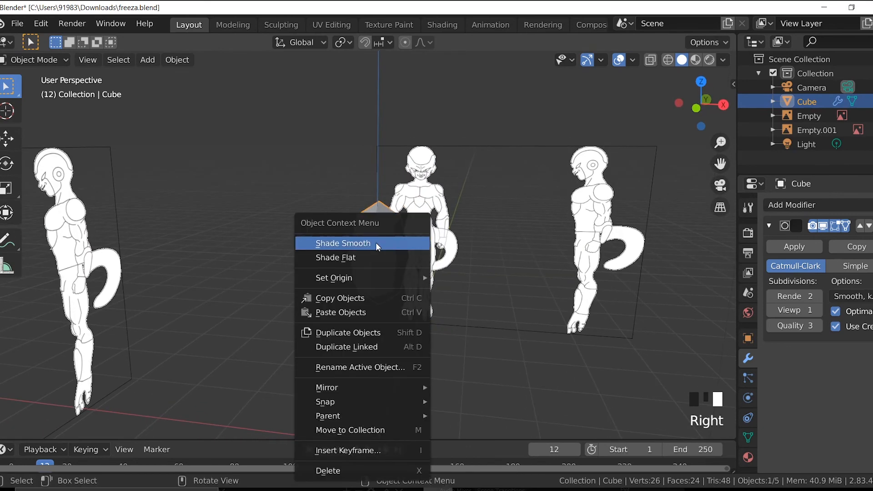
{"action": "scroll", "scroll_direction": "up", "scroll_amount": 3}
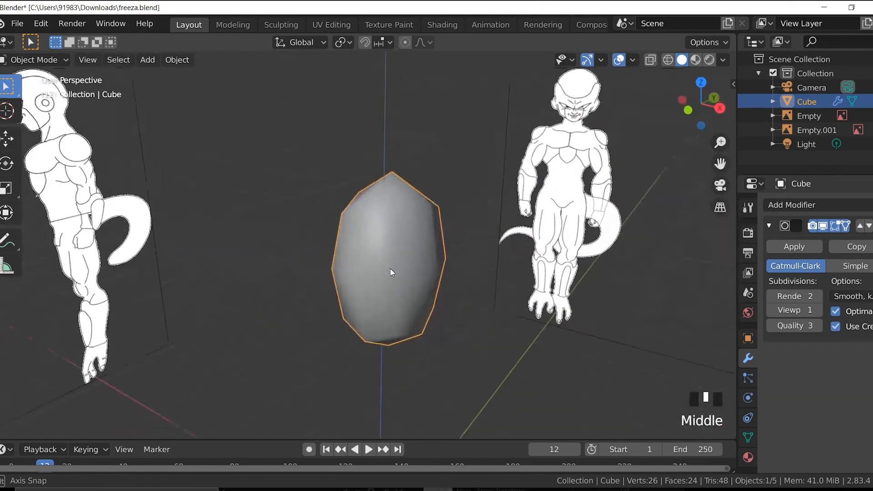
{"action": "left_click_drag", "start_coordinate": [389, 273], "coordinate": [454, 270]}
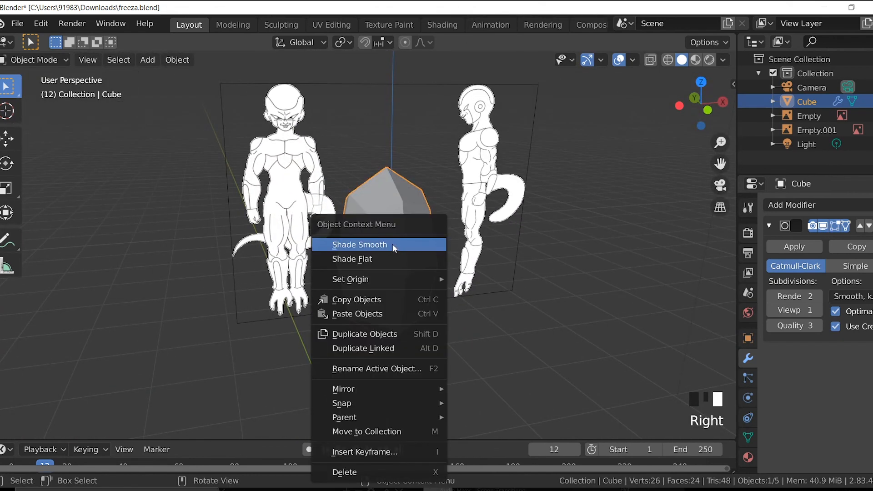
{"action": "left_click", "coordinate": [360, 245]}
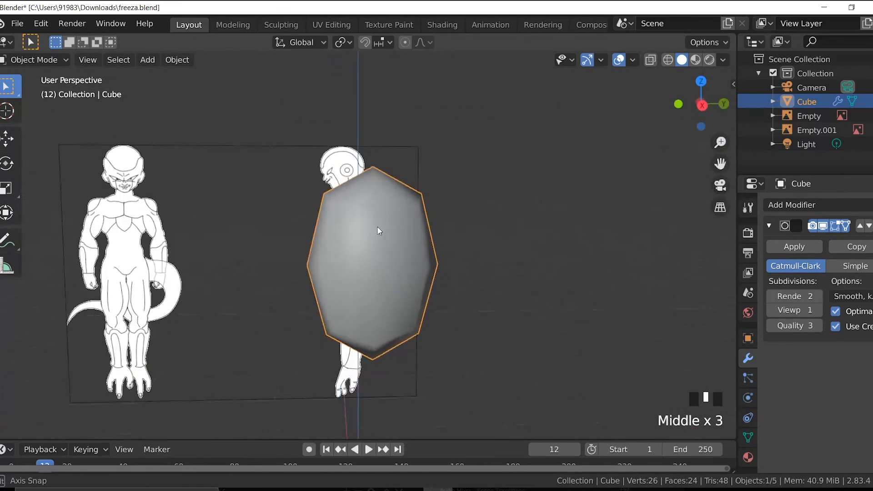
{"action": "left_click_drag", "start_coordinate": [379, 231], "coordinate": [350, 246]}
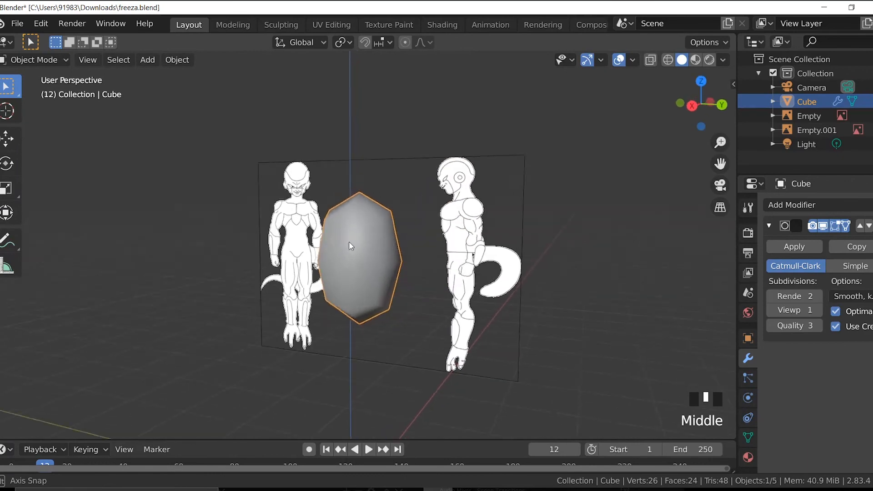